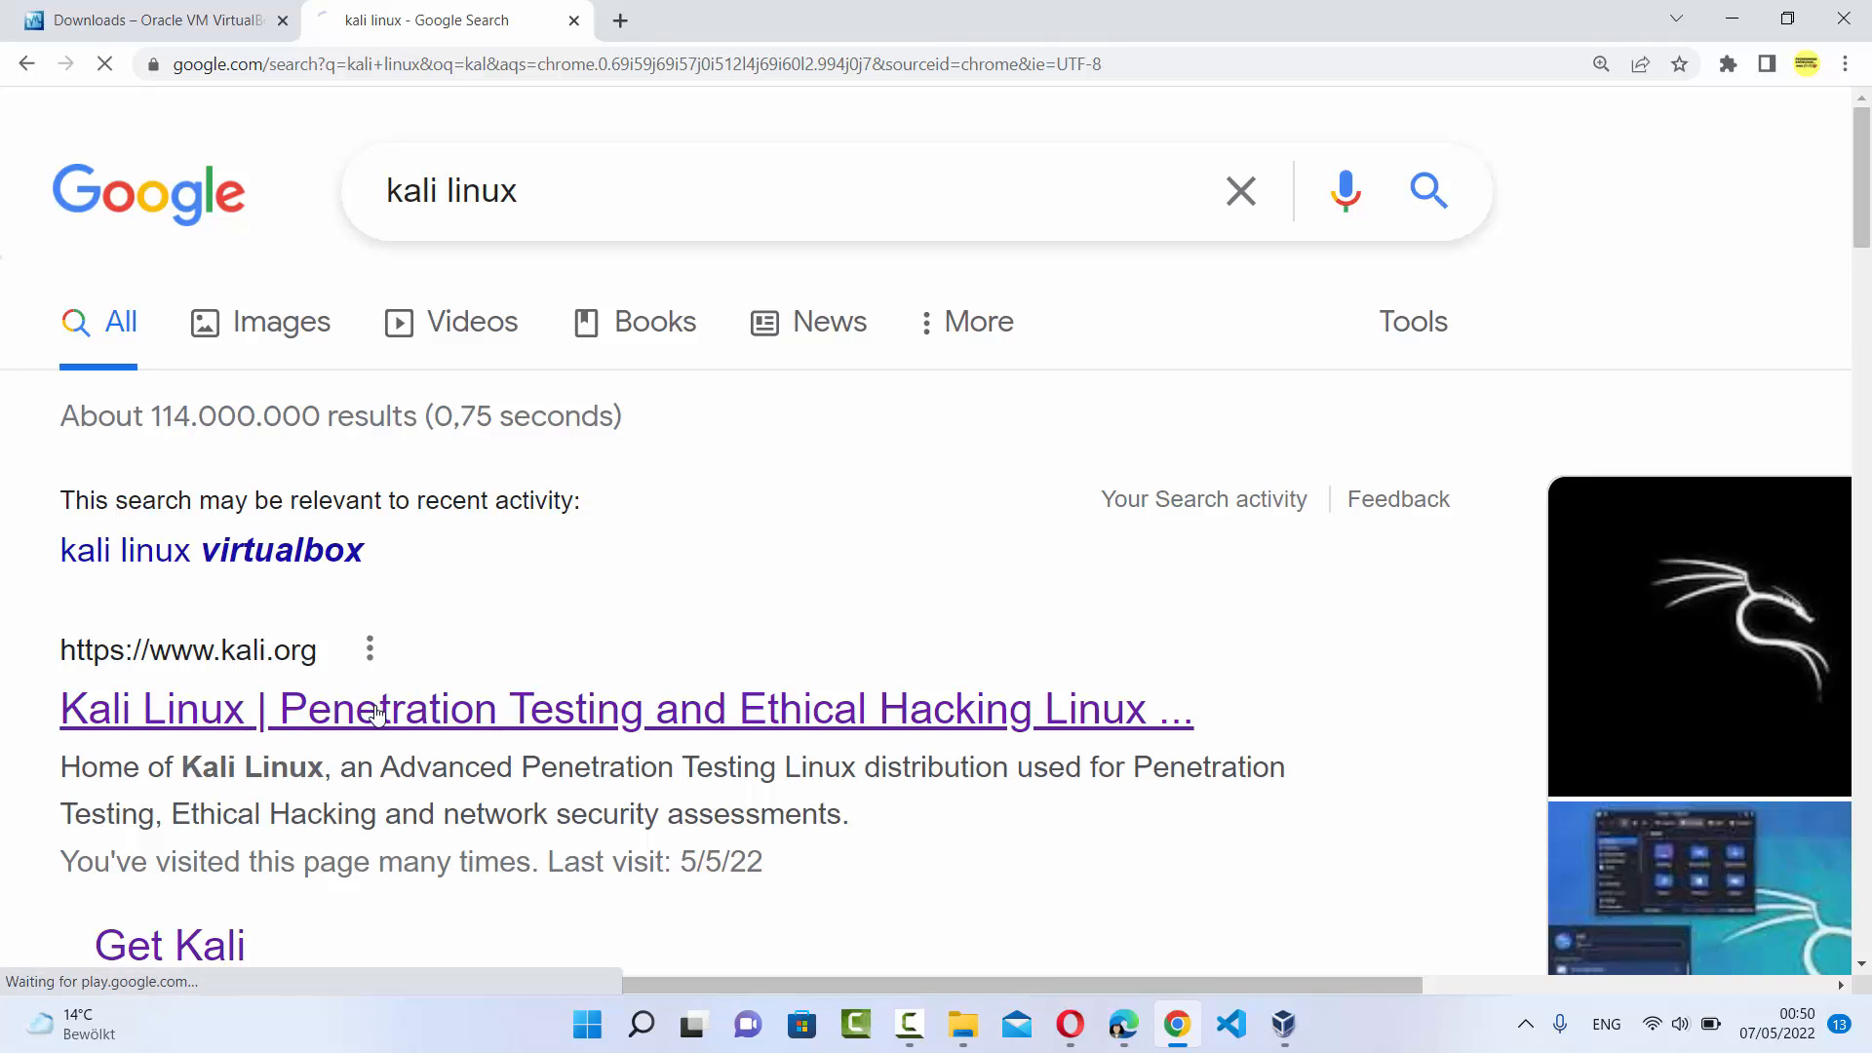
pyautogui.moveTo(254, 684)
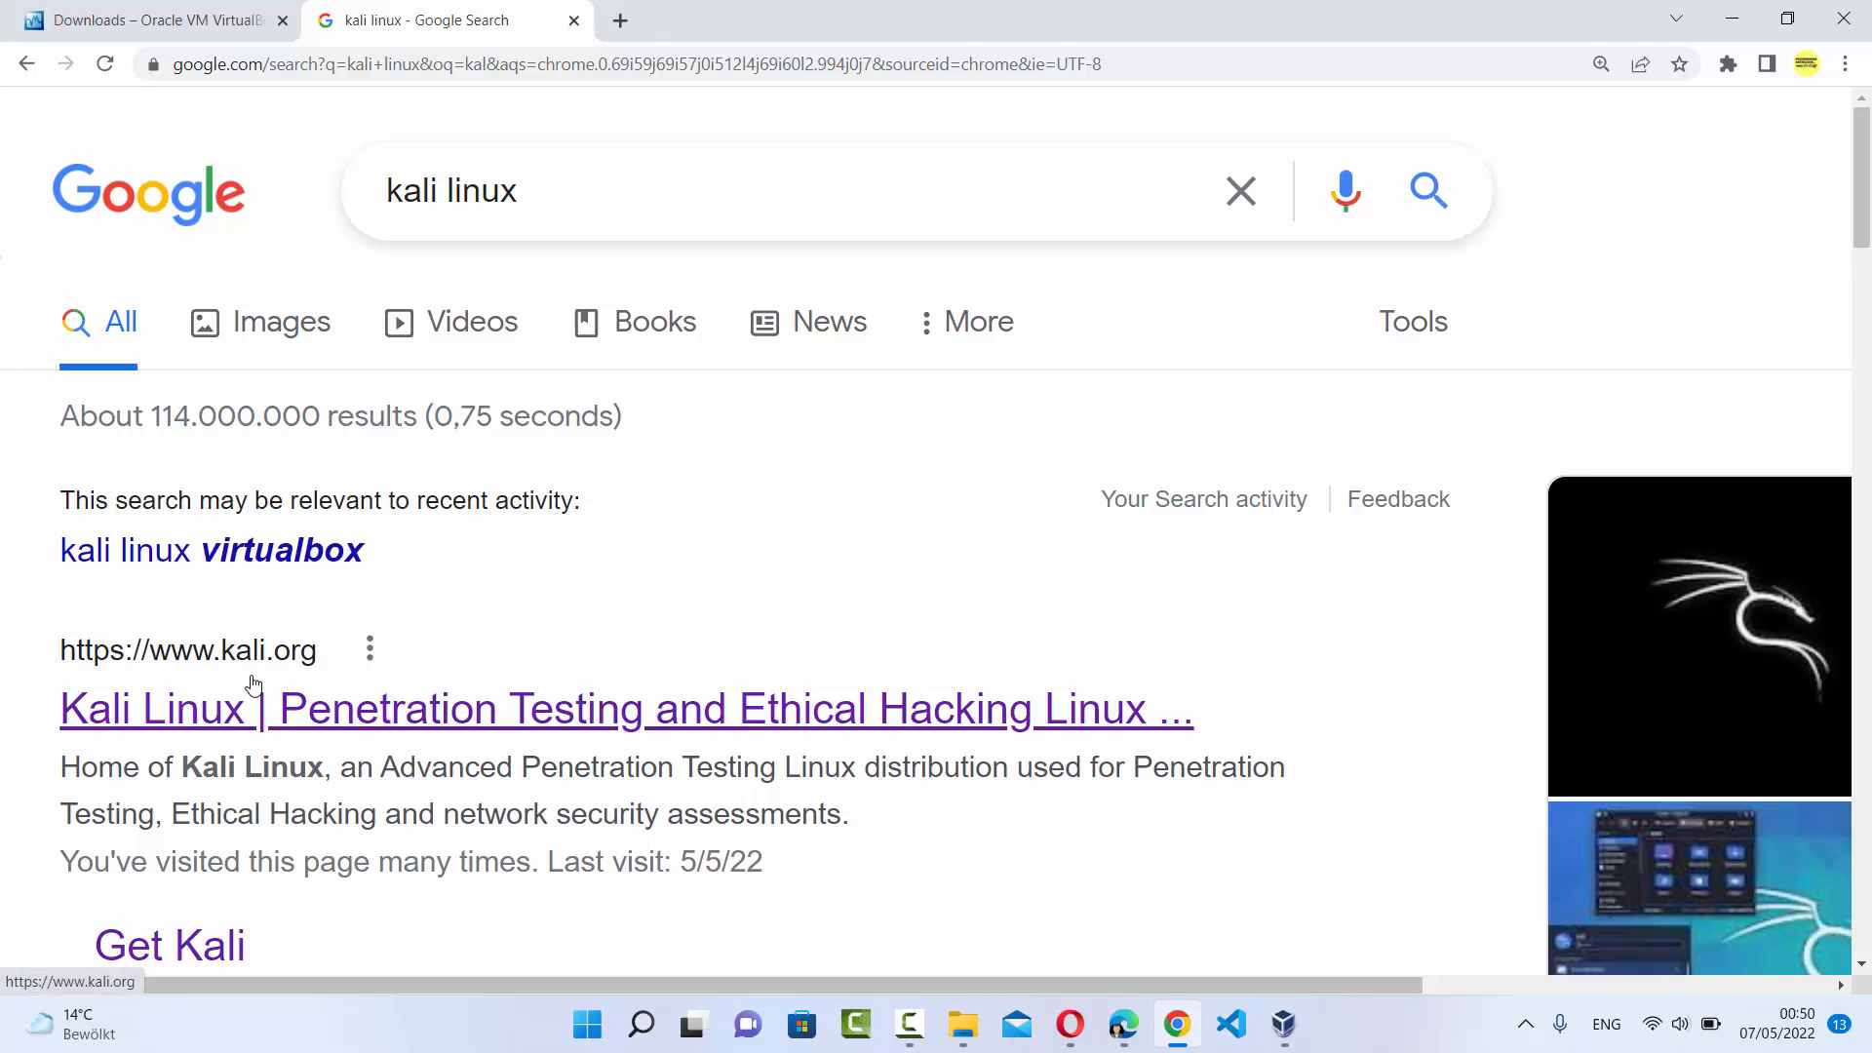
pyautogui.moveTo(353, 680)
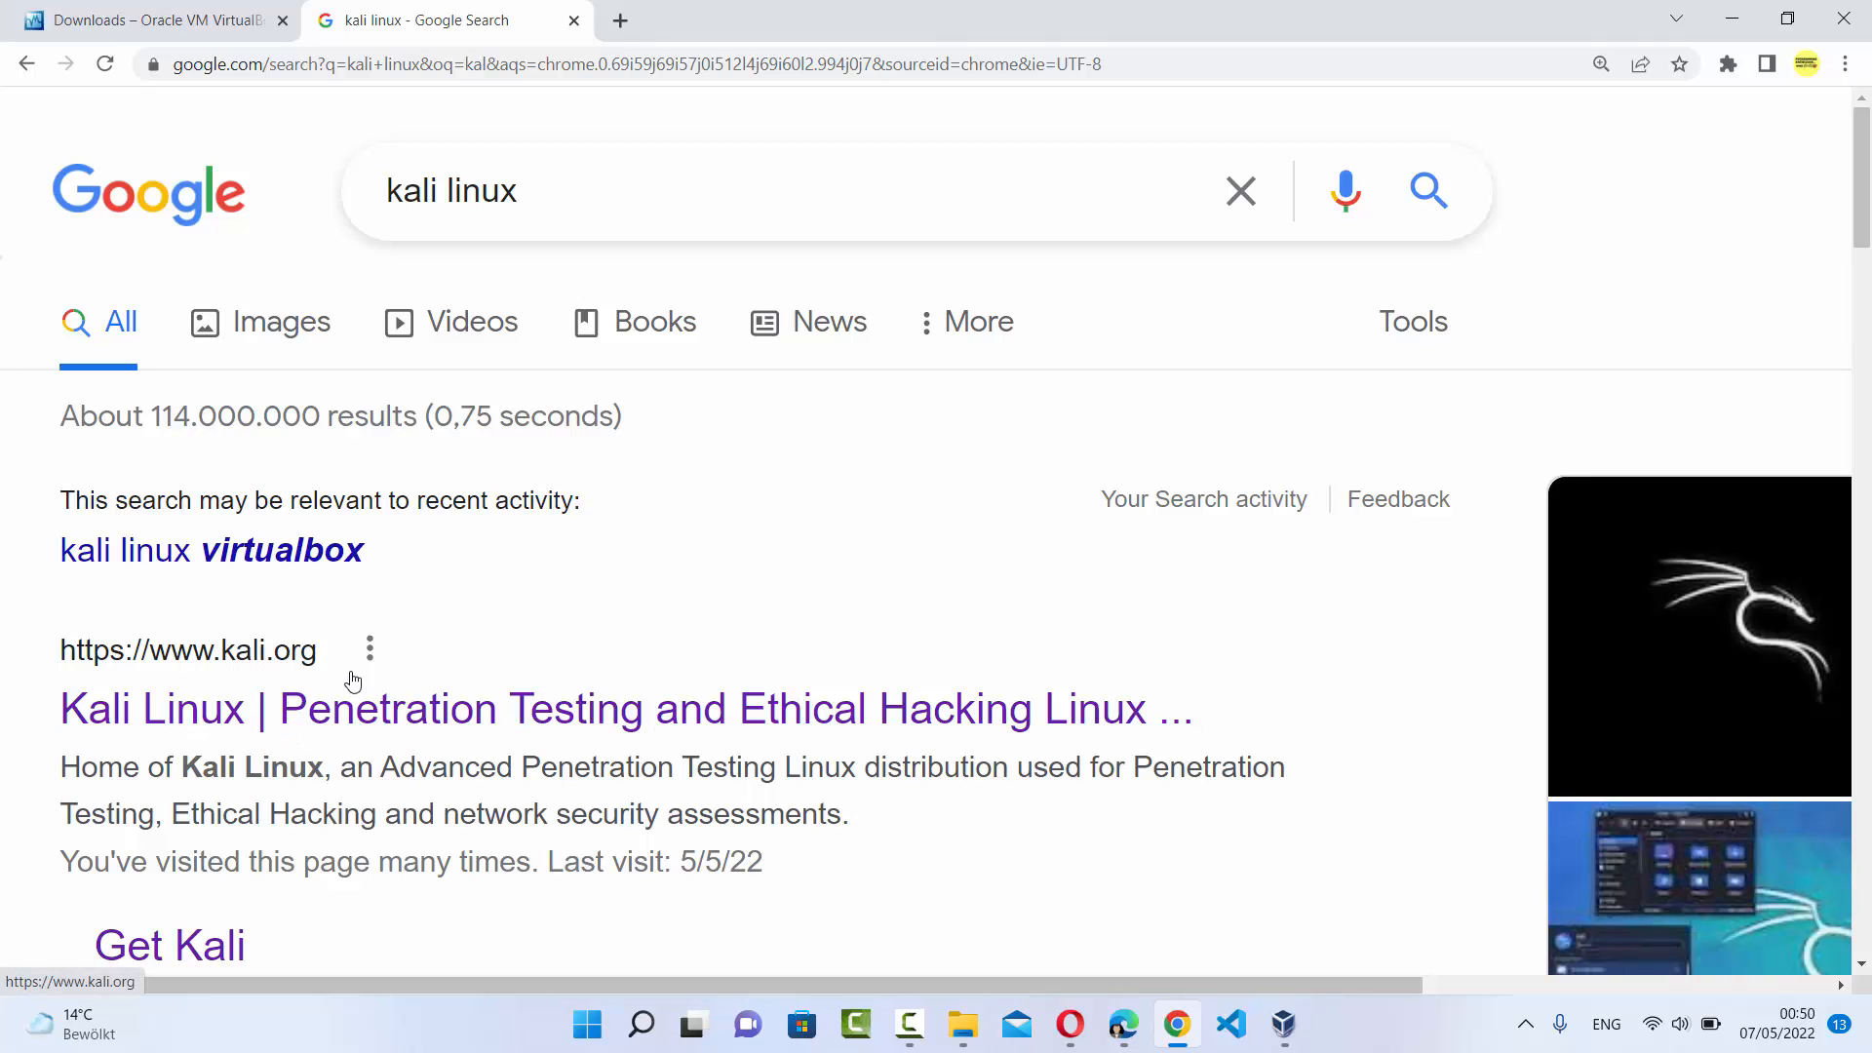
pyautogui.moveTo(177, 728)
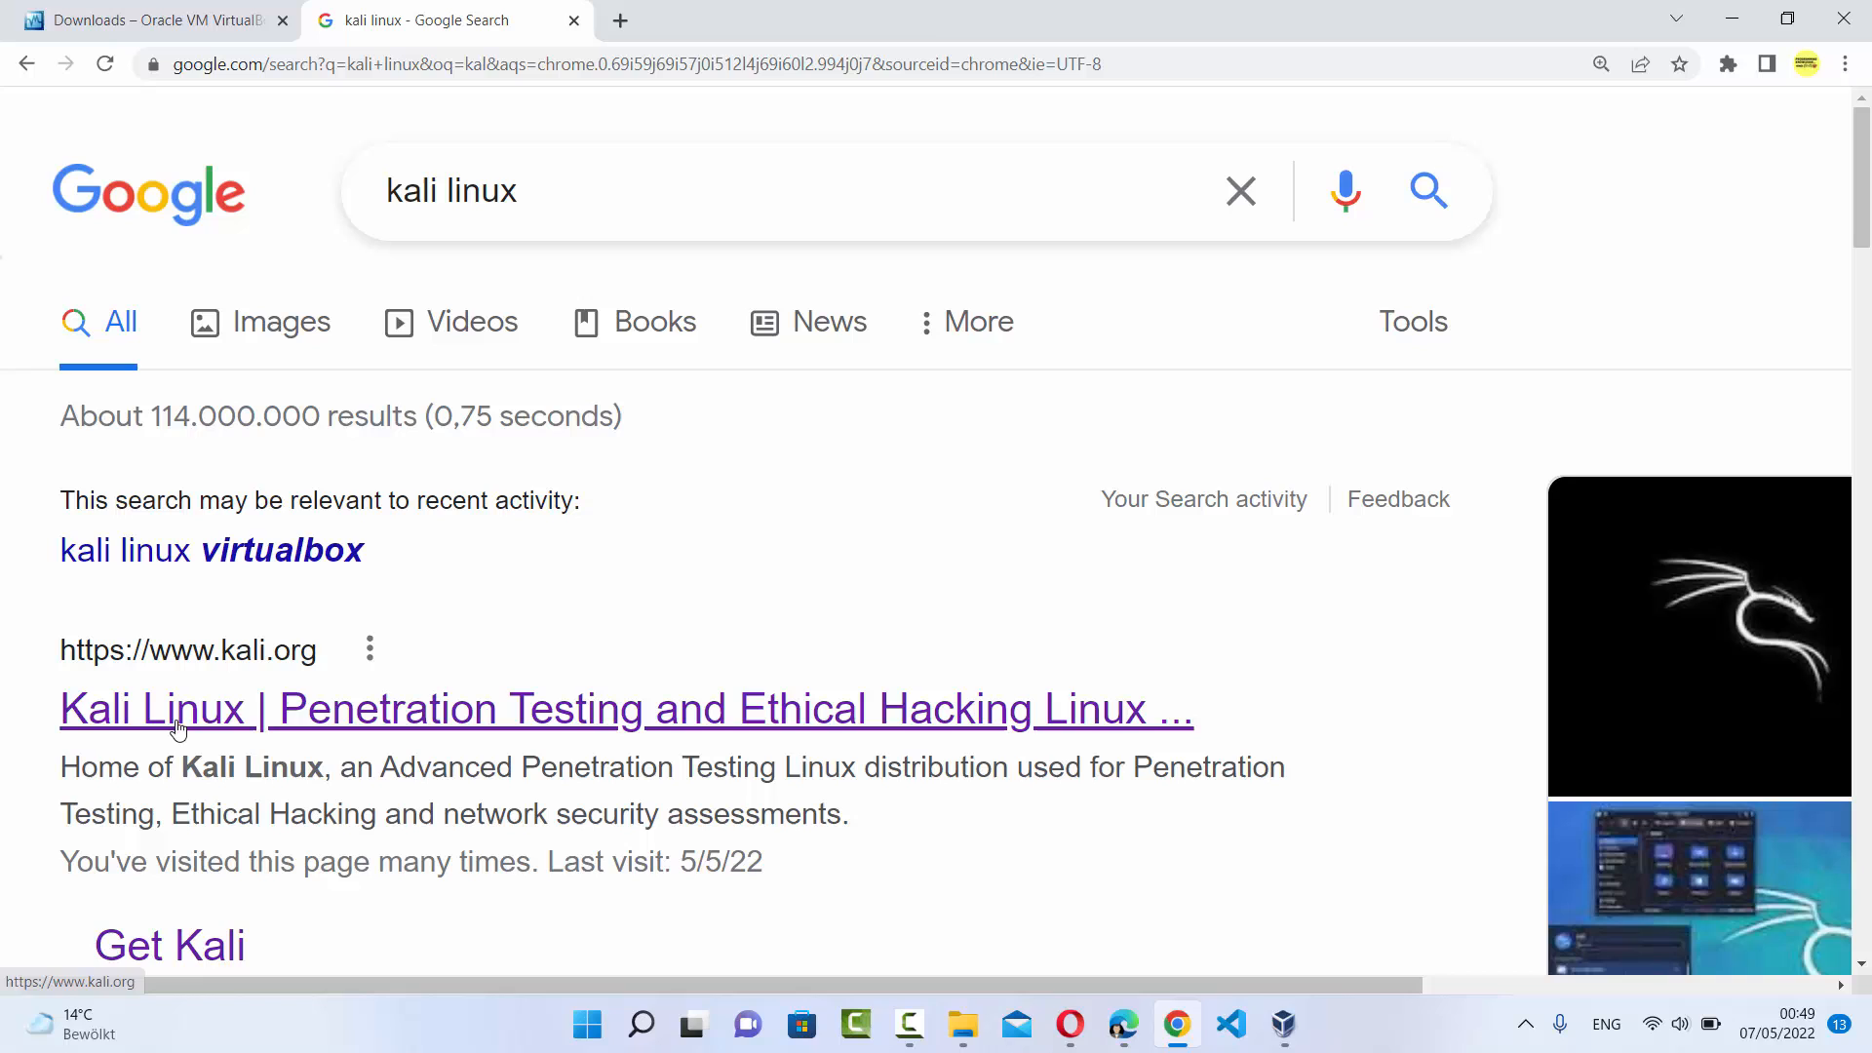
pyautogui.moveTo(248, 663)
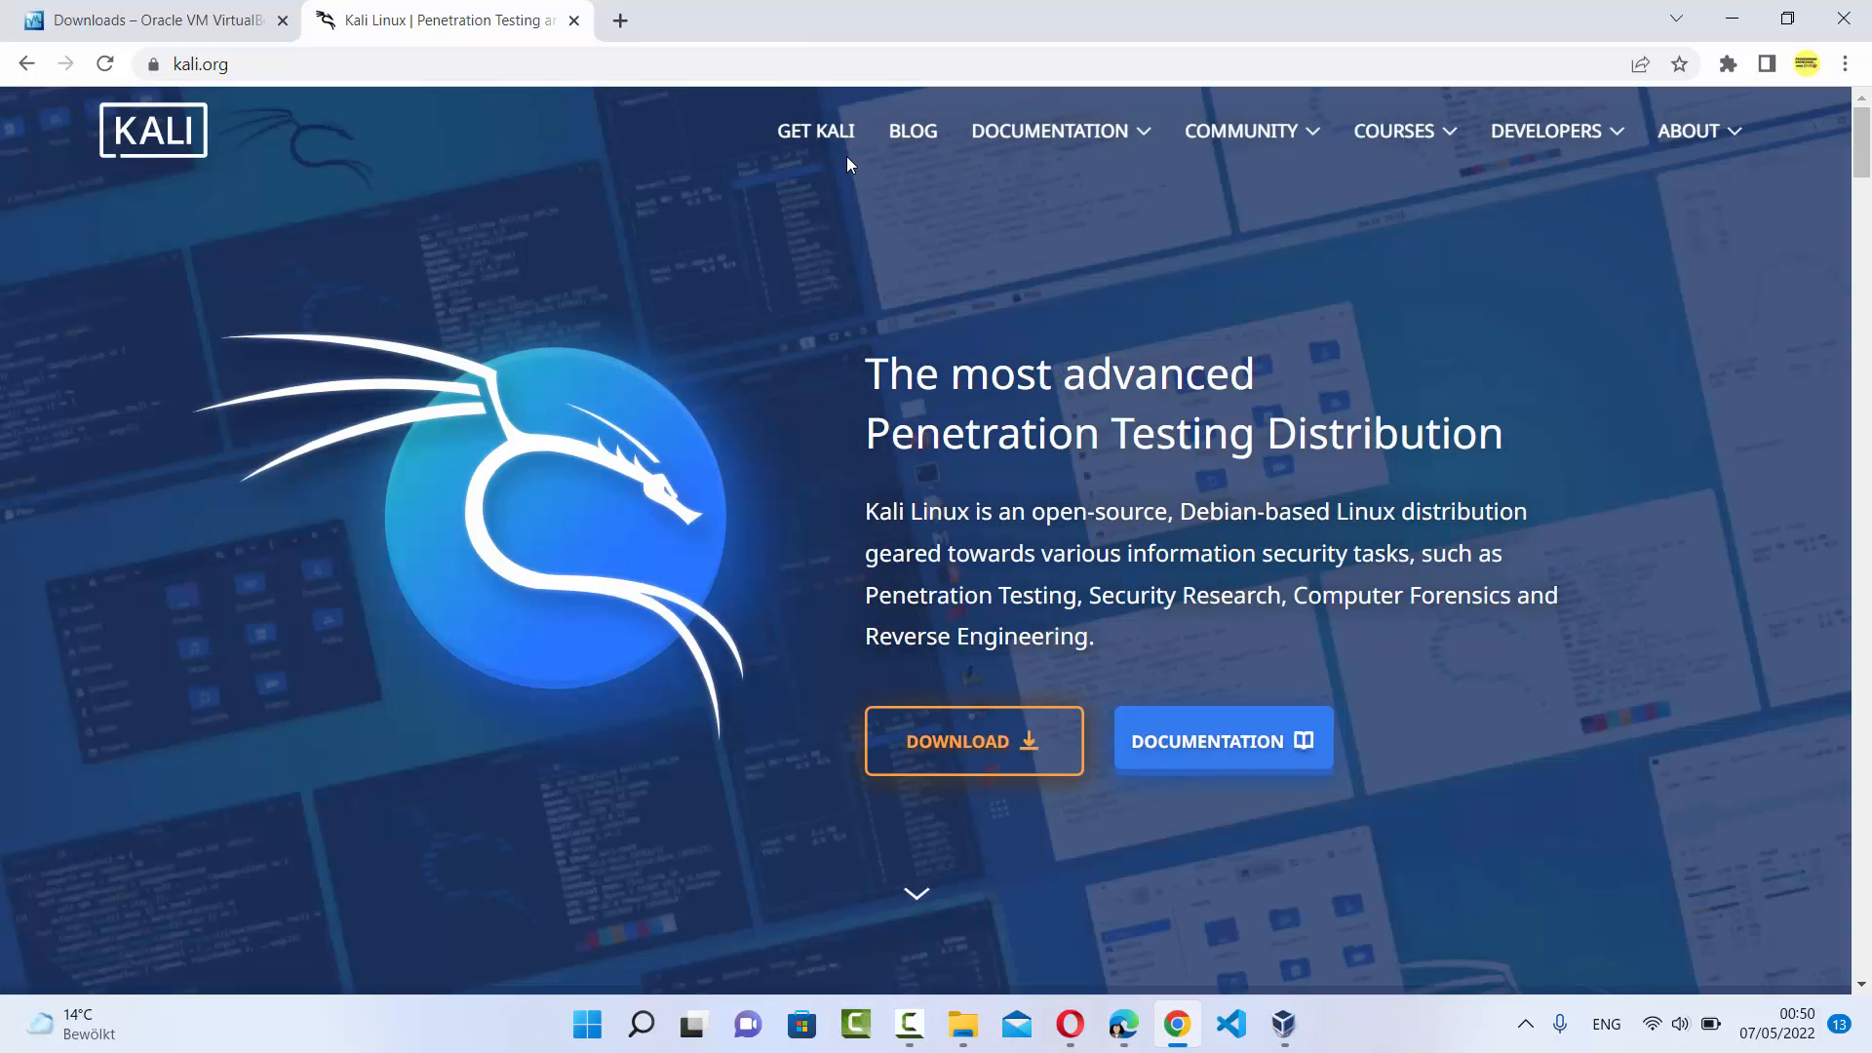
# Step: Follow the orange DOWNLOAD button from the Kali home page to the Get Kali page
pyautogui.click(1689, 131)
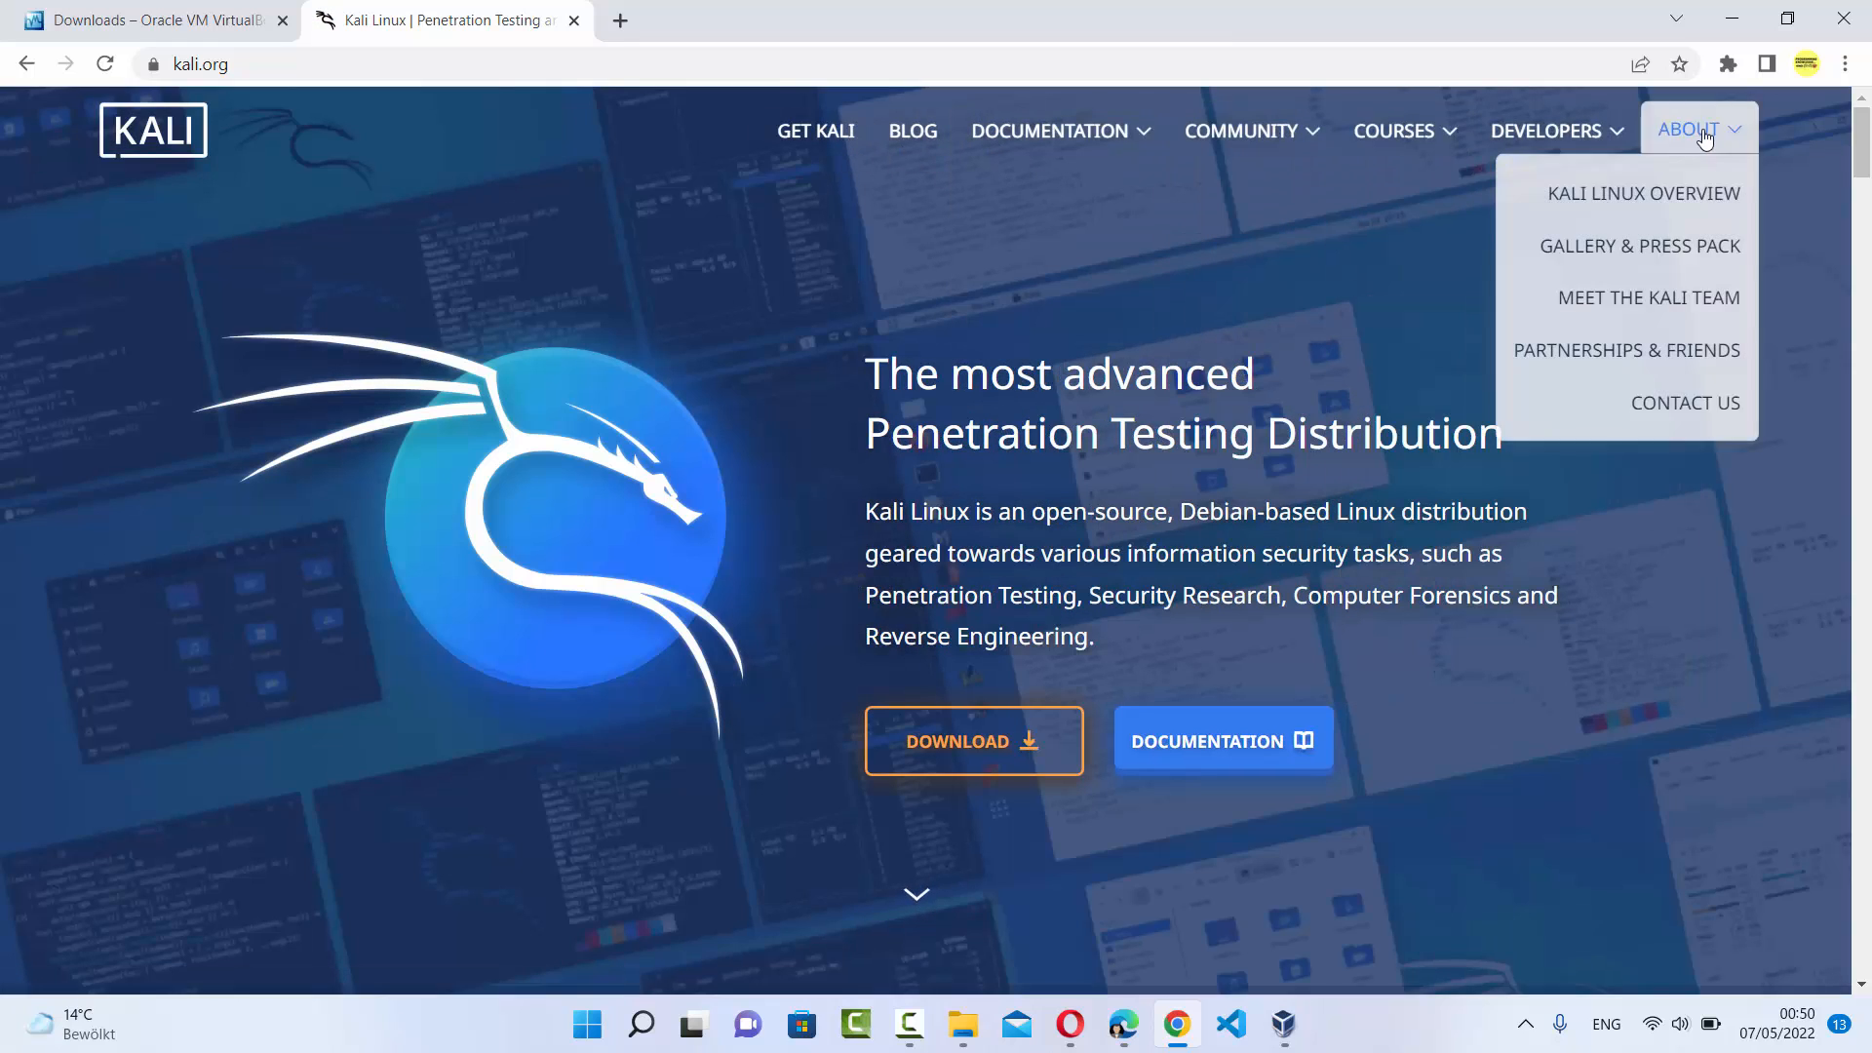
pyautogui.moveTo(971, 741)
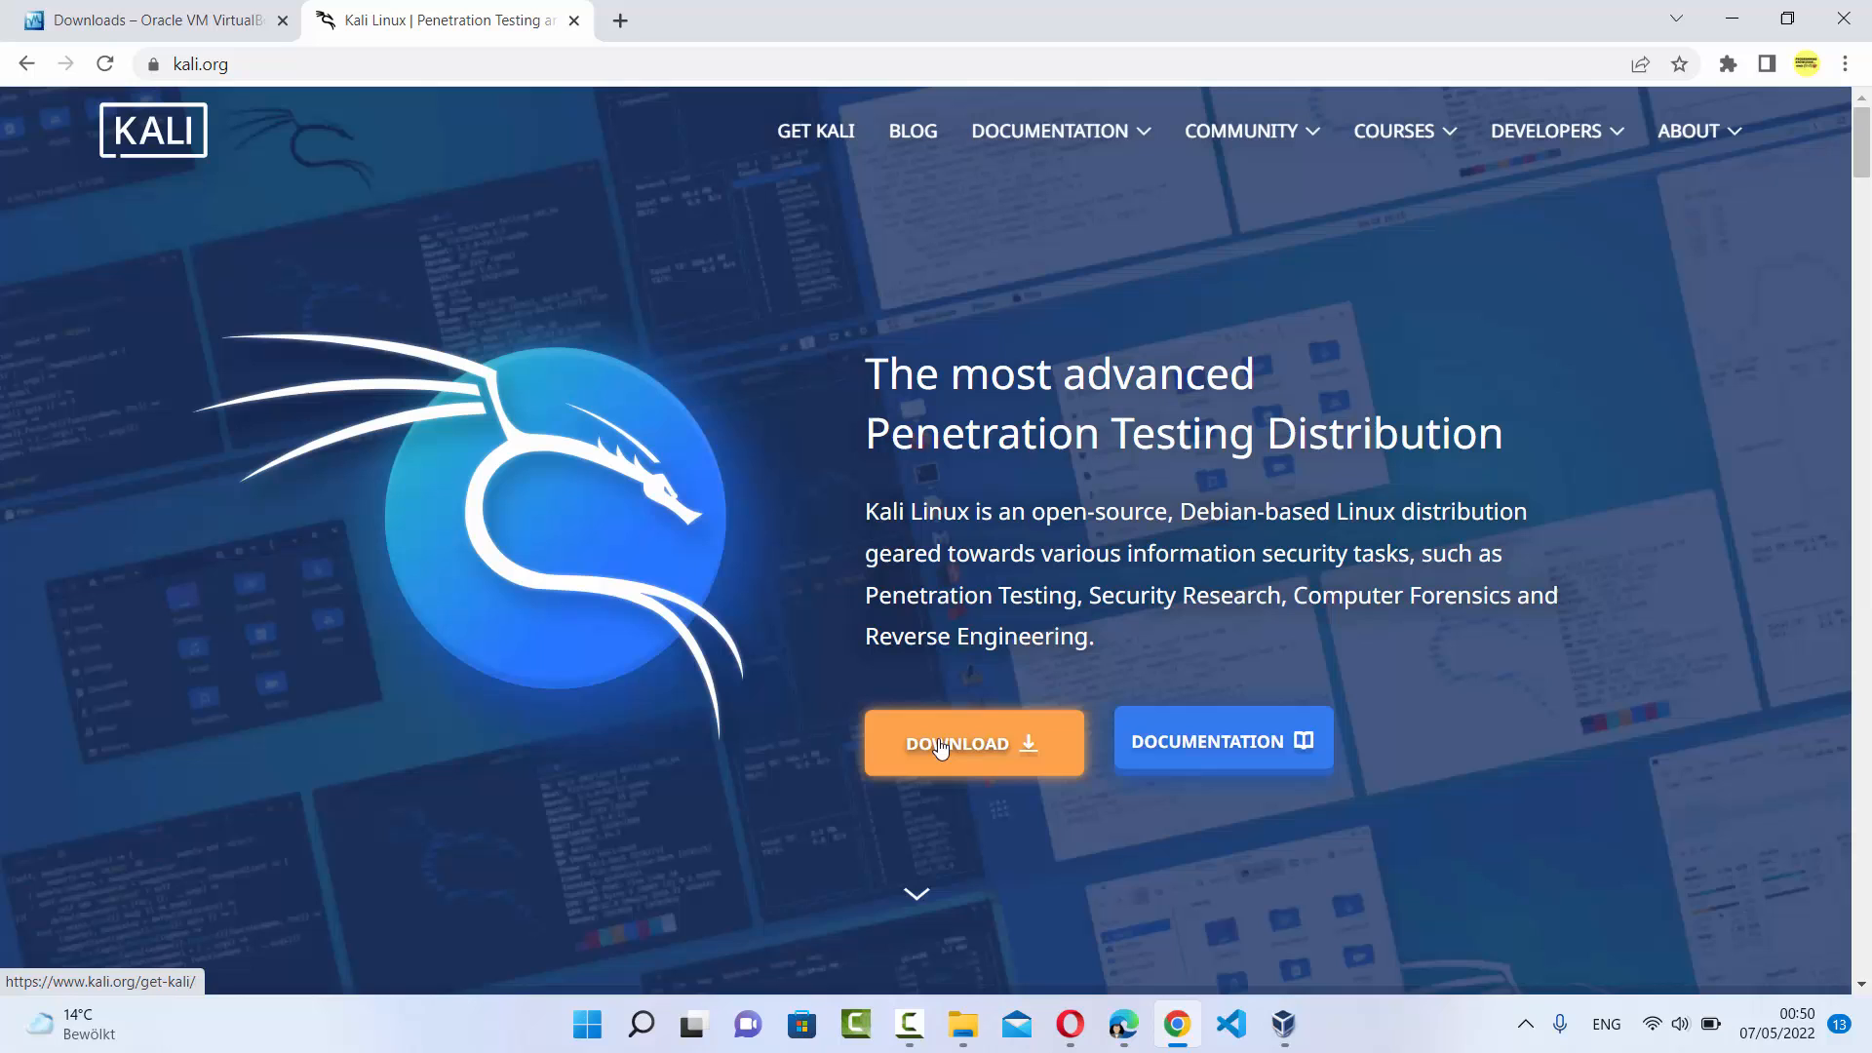
pyautogui.moveTo(875, 759)
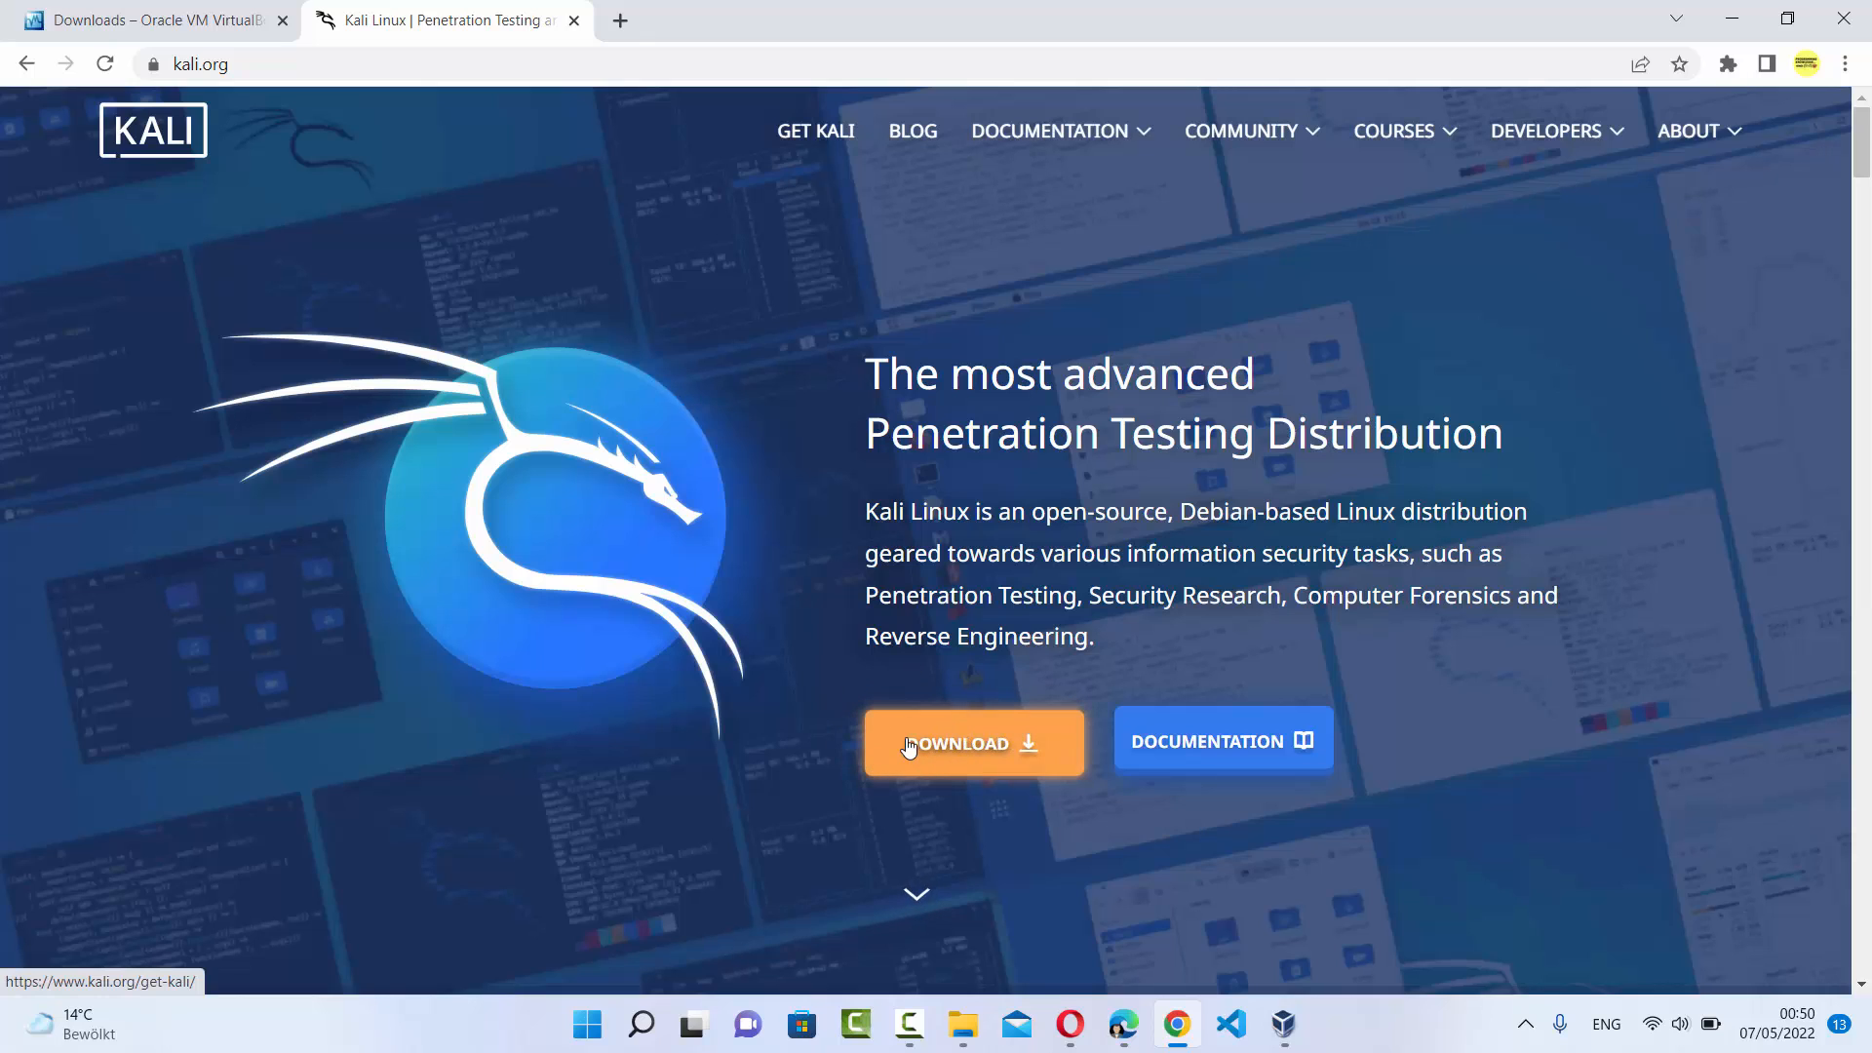
pyautogui.moveTo(999, 683)
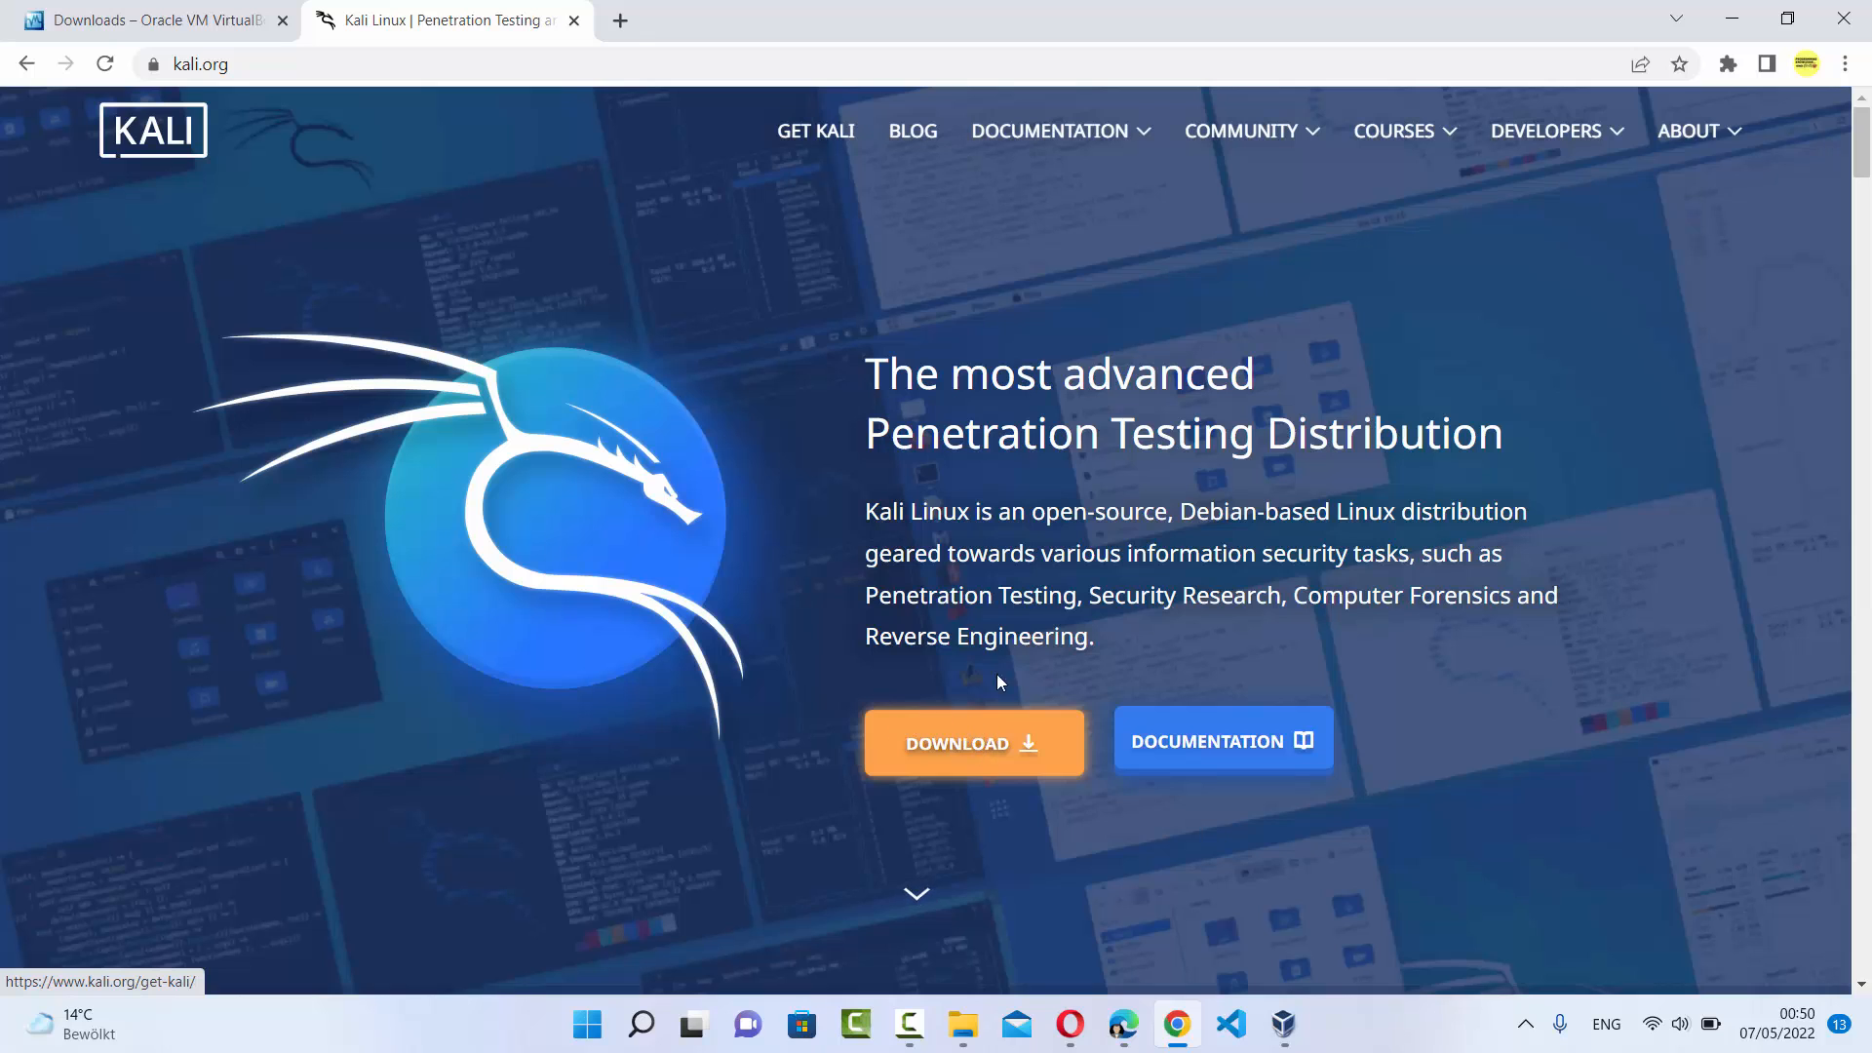
pyautogui.click(971, 743)
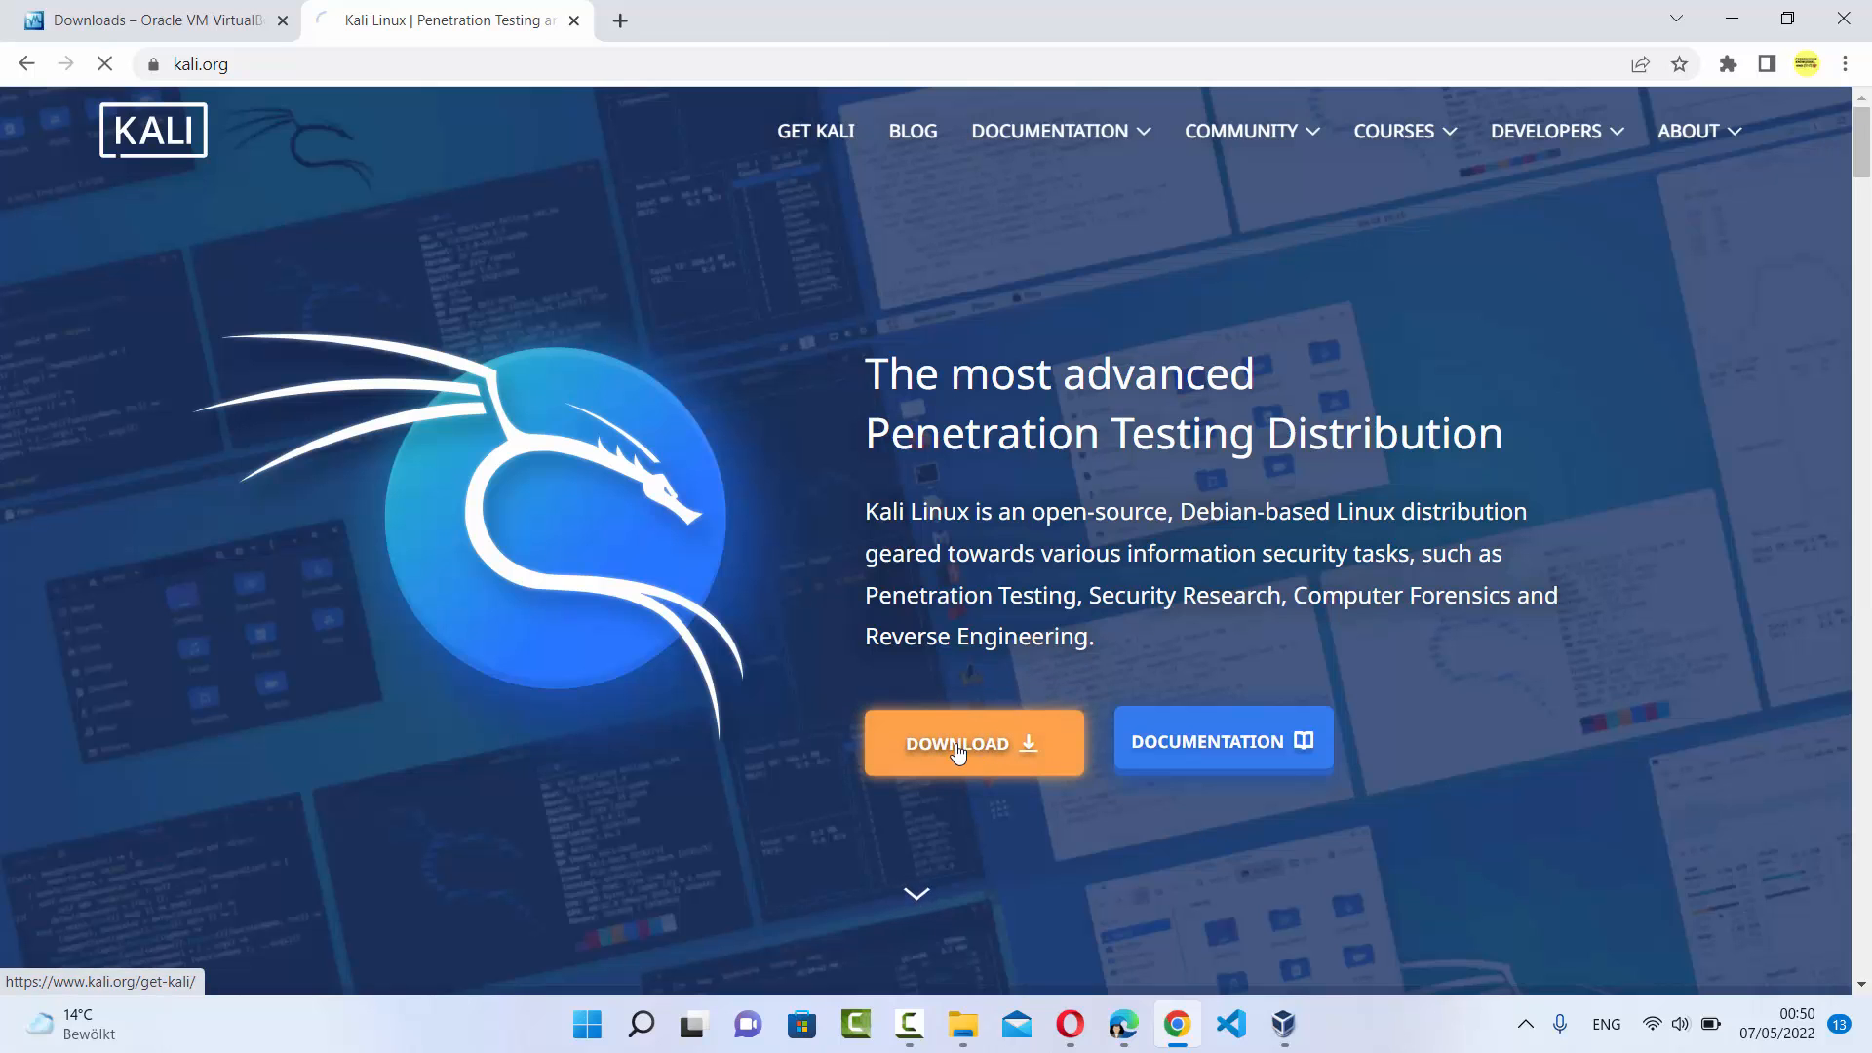
# Step: Scroll the Get Kali page down to the Live Boot section with 64-bit images
pyautogui.click(956, 741)
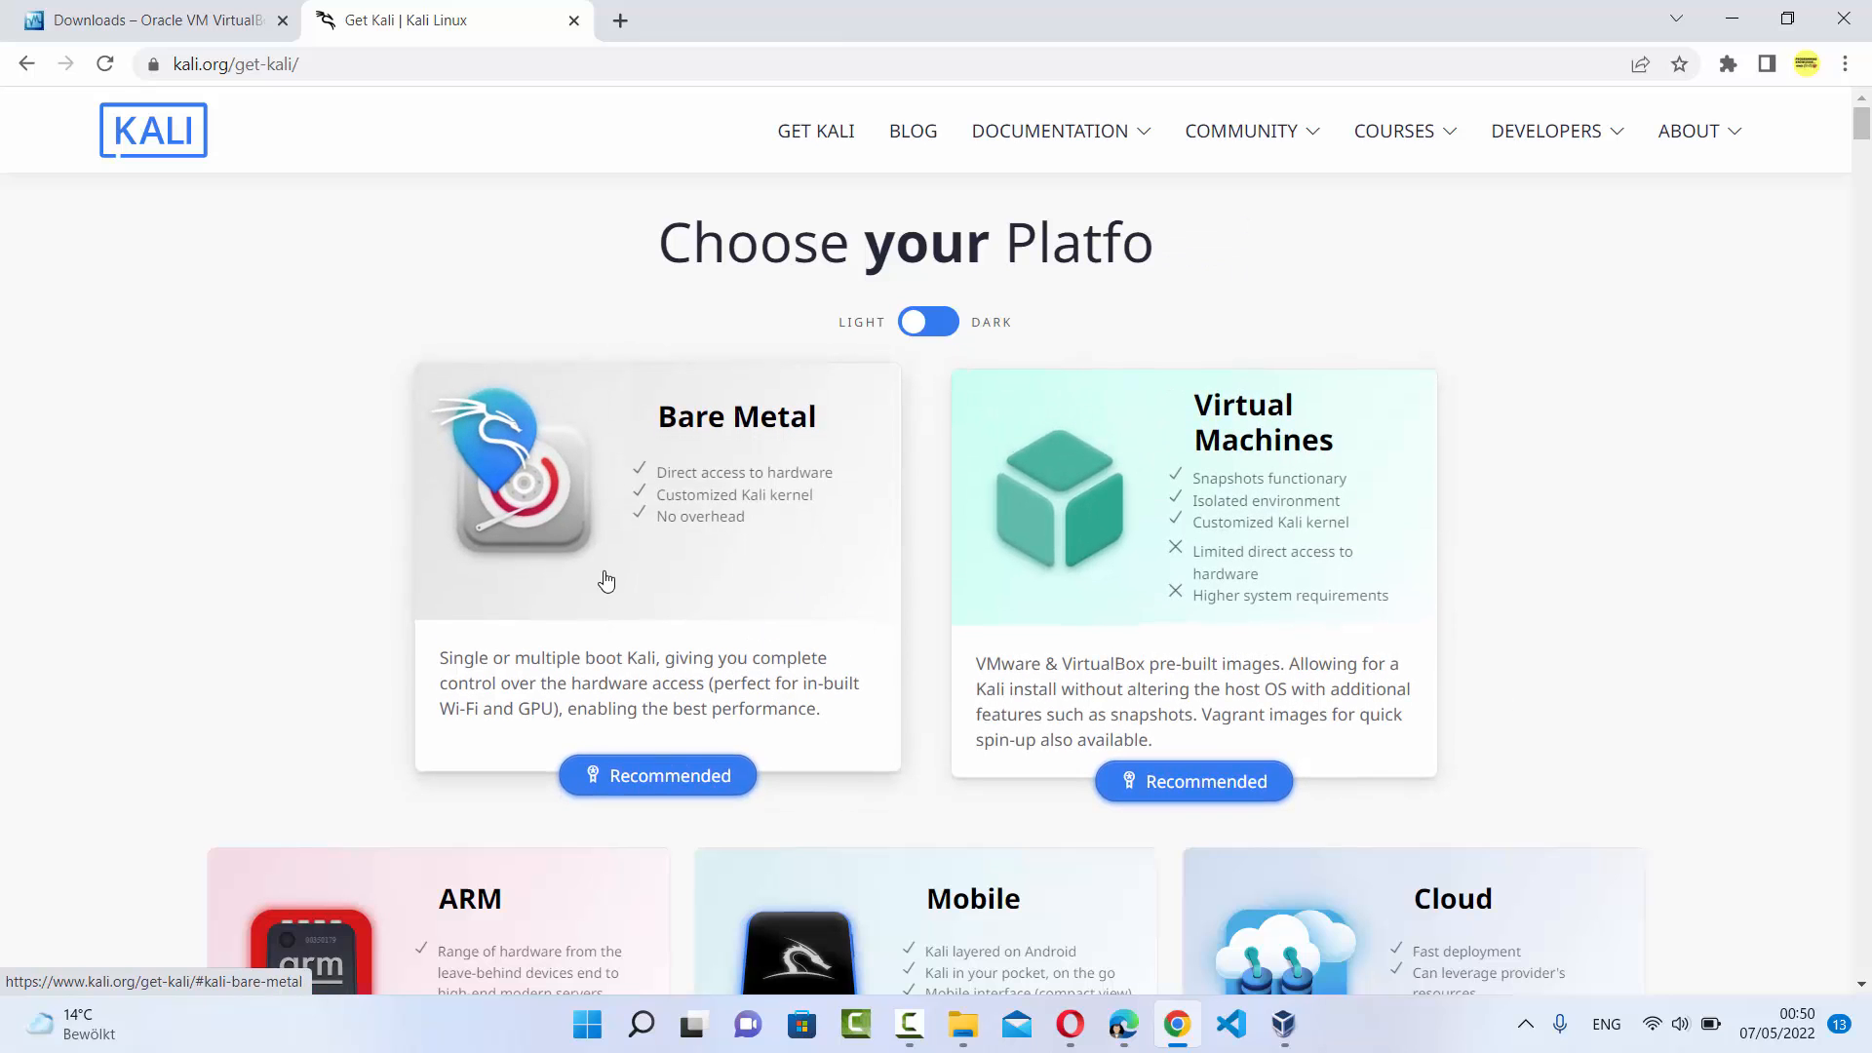
pyautogui.moveTo(1541, 563)
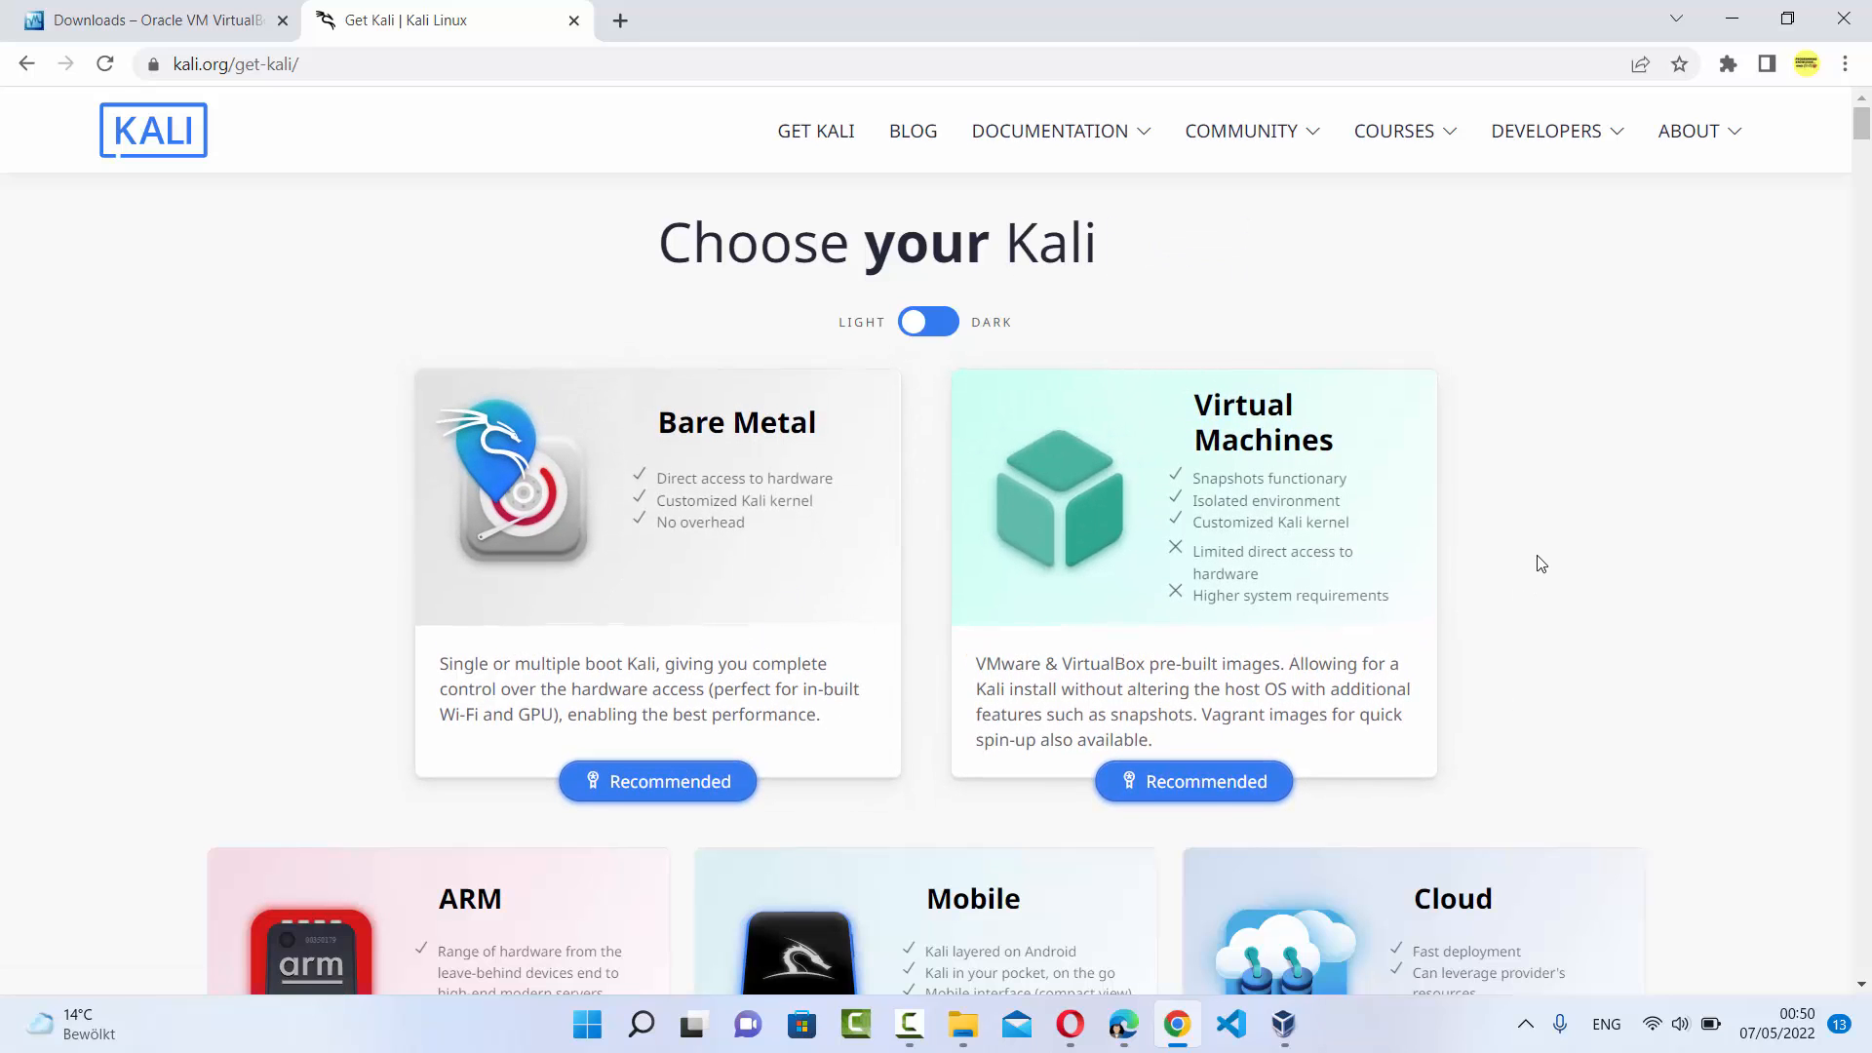
pyautogui.scroll(-3)
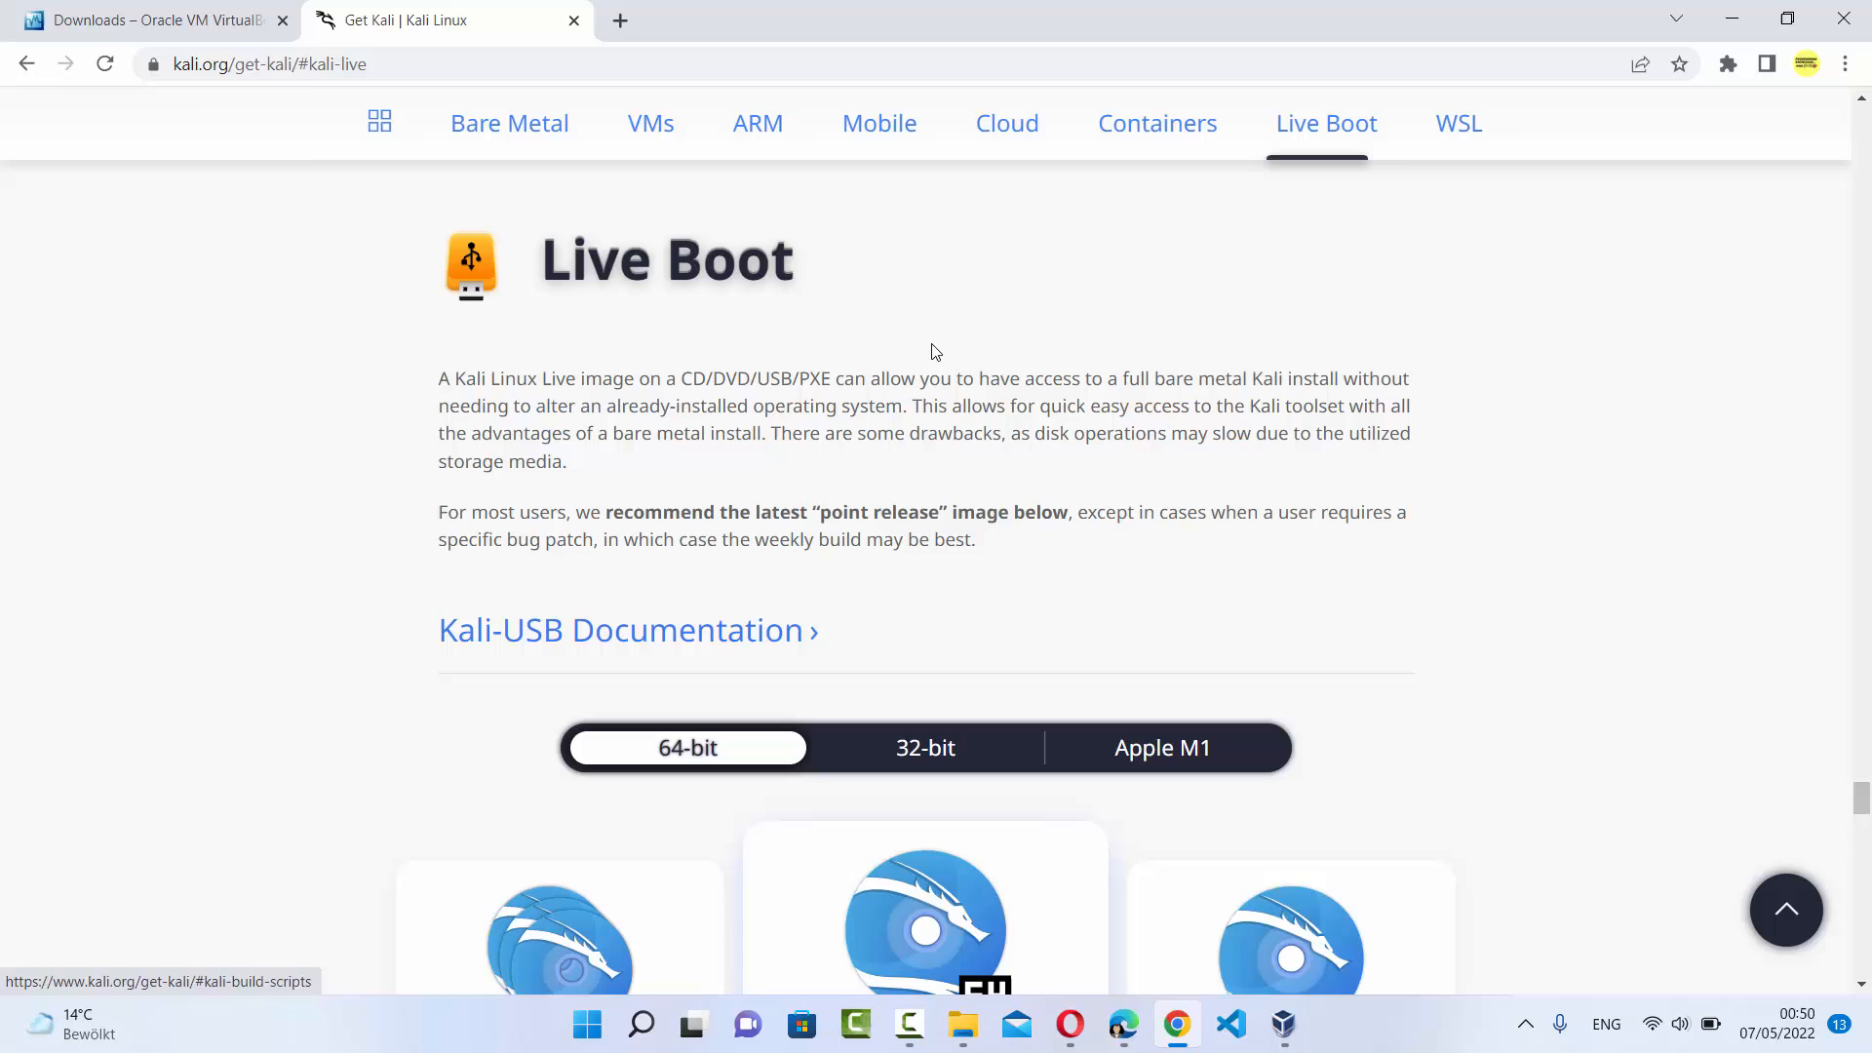
pyautogui.moveTo(674, 337)
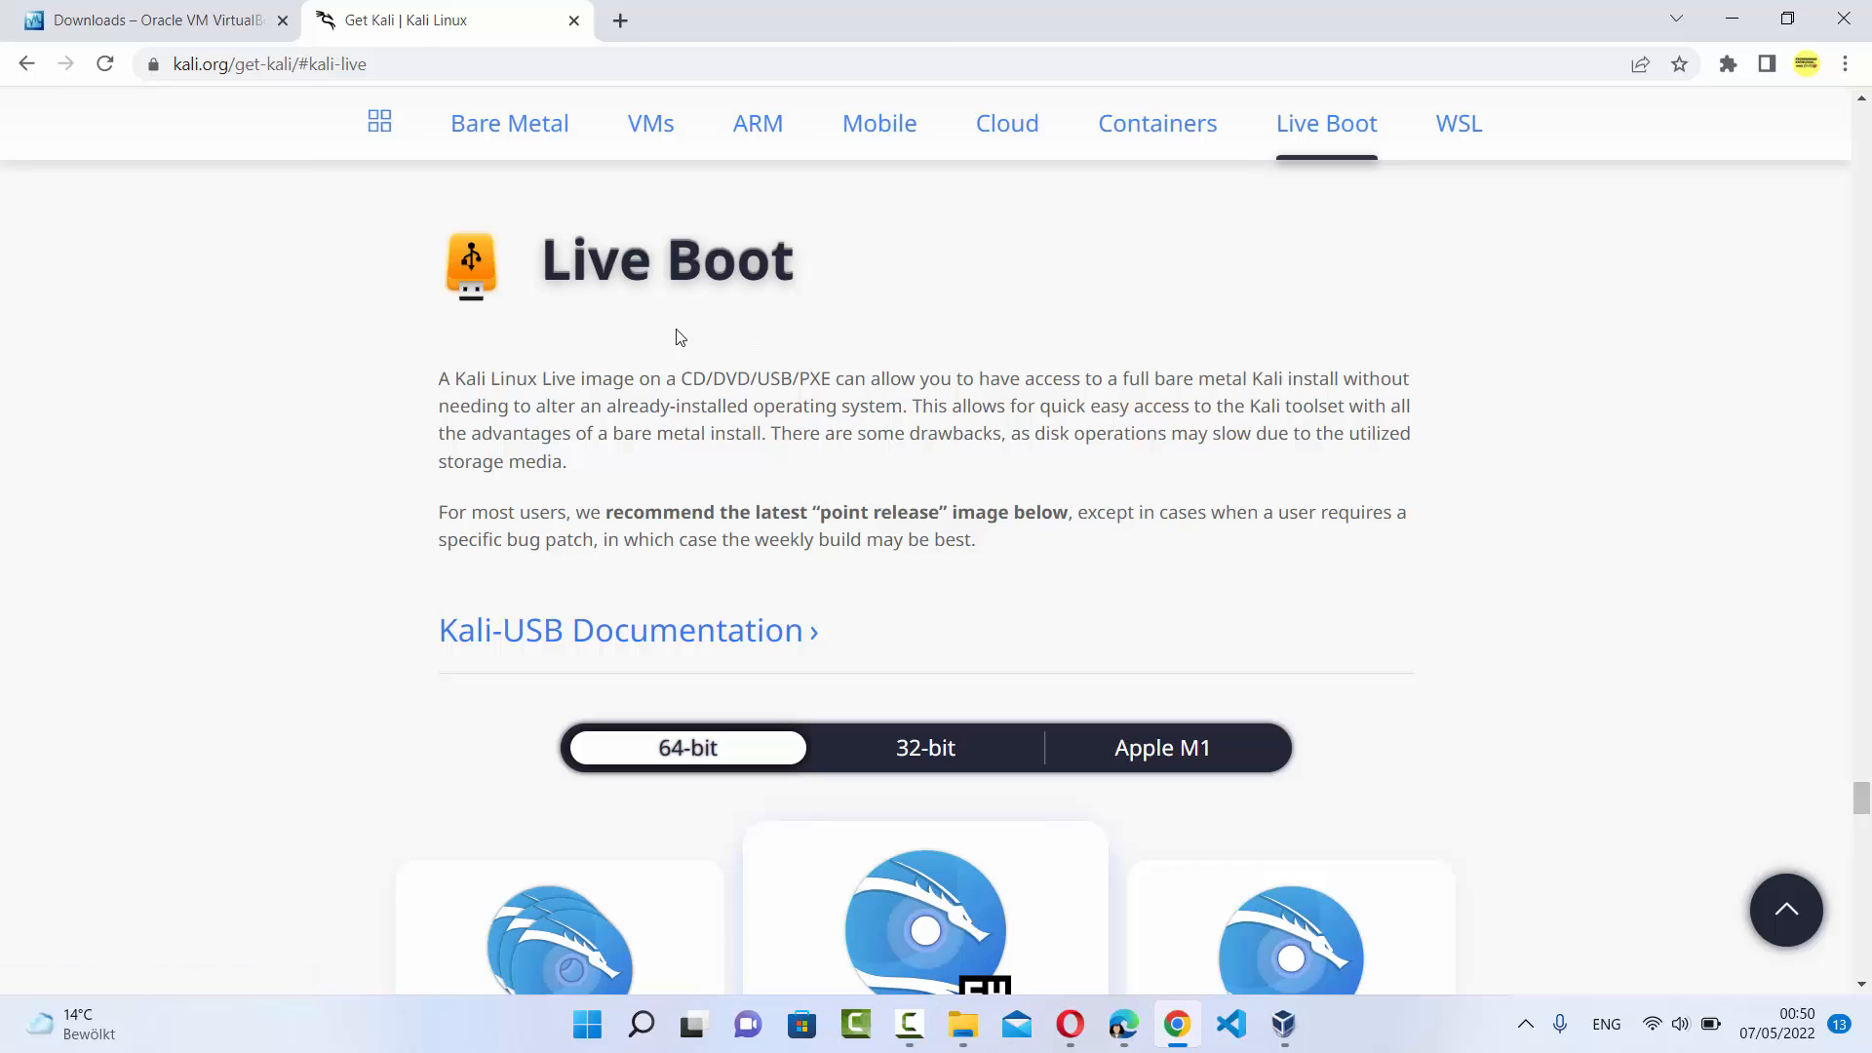
pyautogui.moveTo(597, 543)
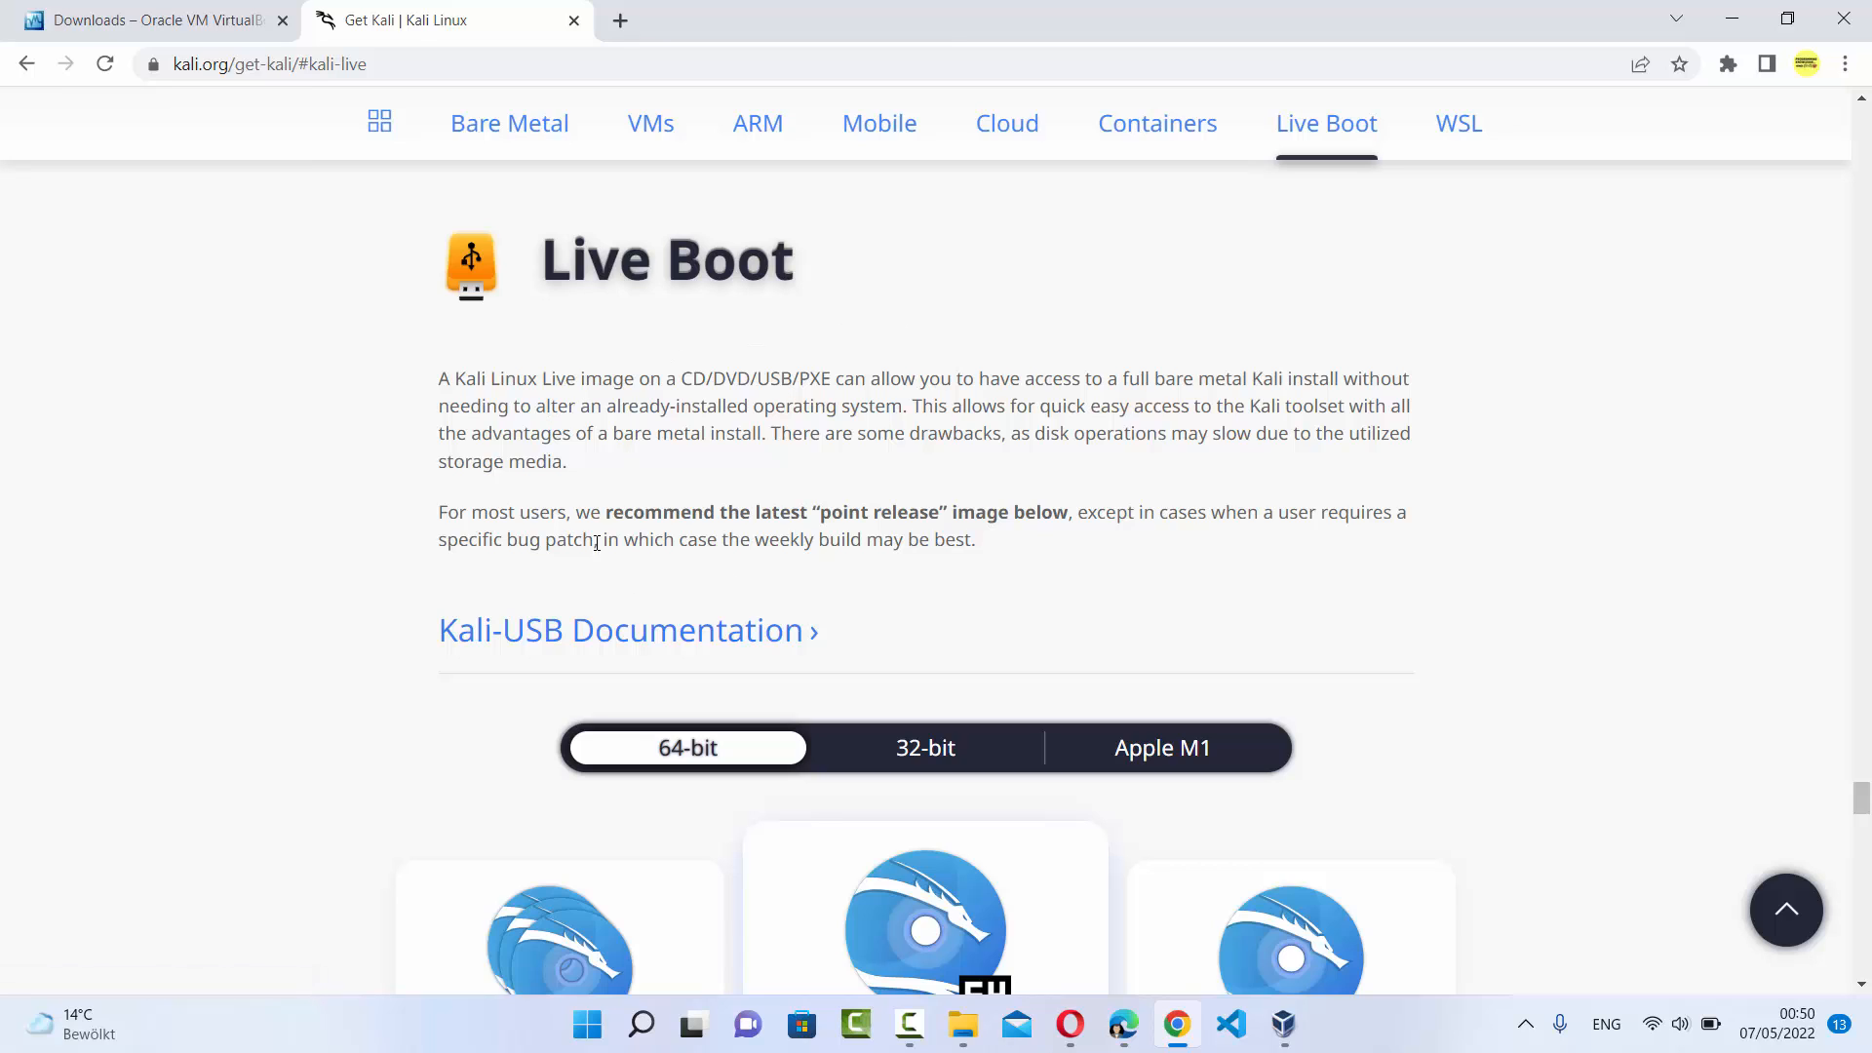
pyautogui.moveTo(944, 640)
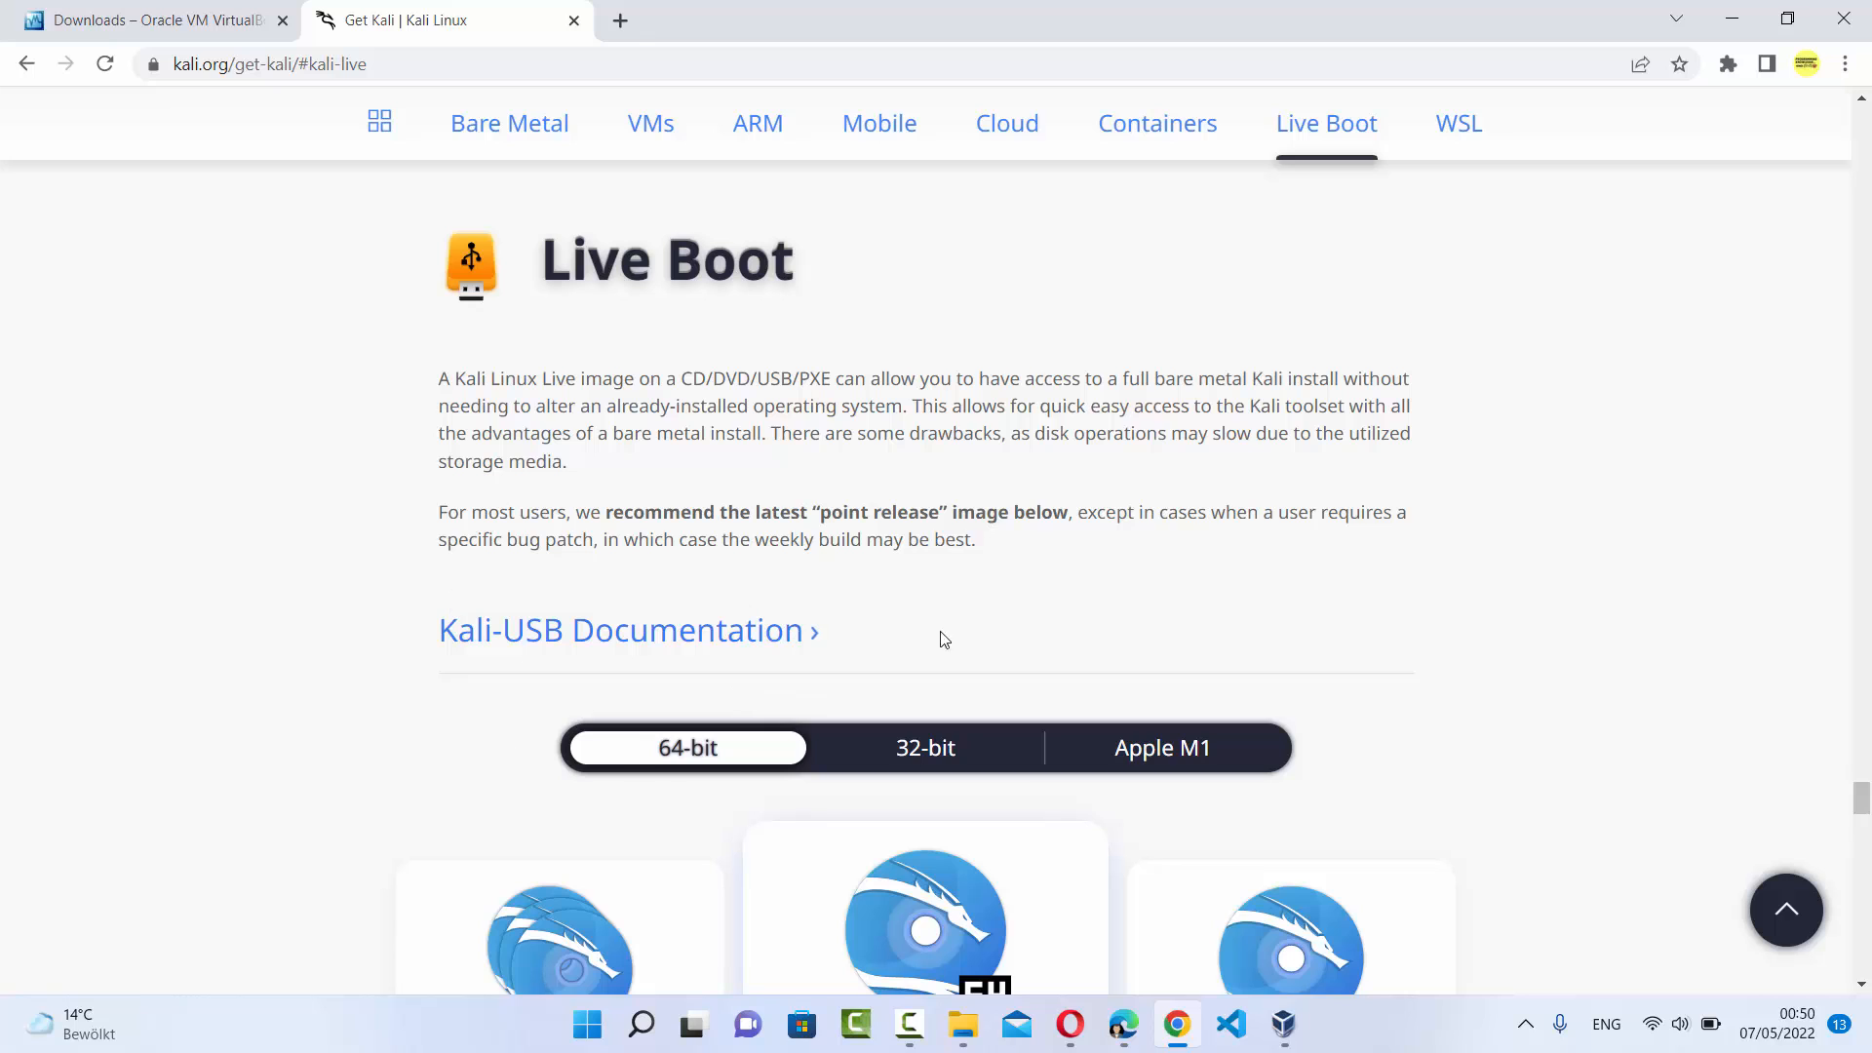
# Step: Start downloading the recommended 64-bit Kali 2022.1 live image
pyautogui.scroll(-3)
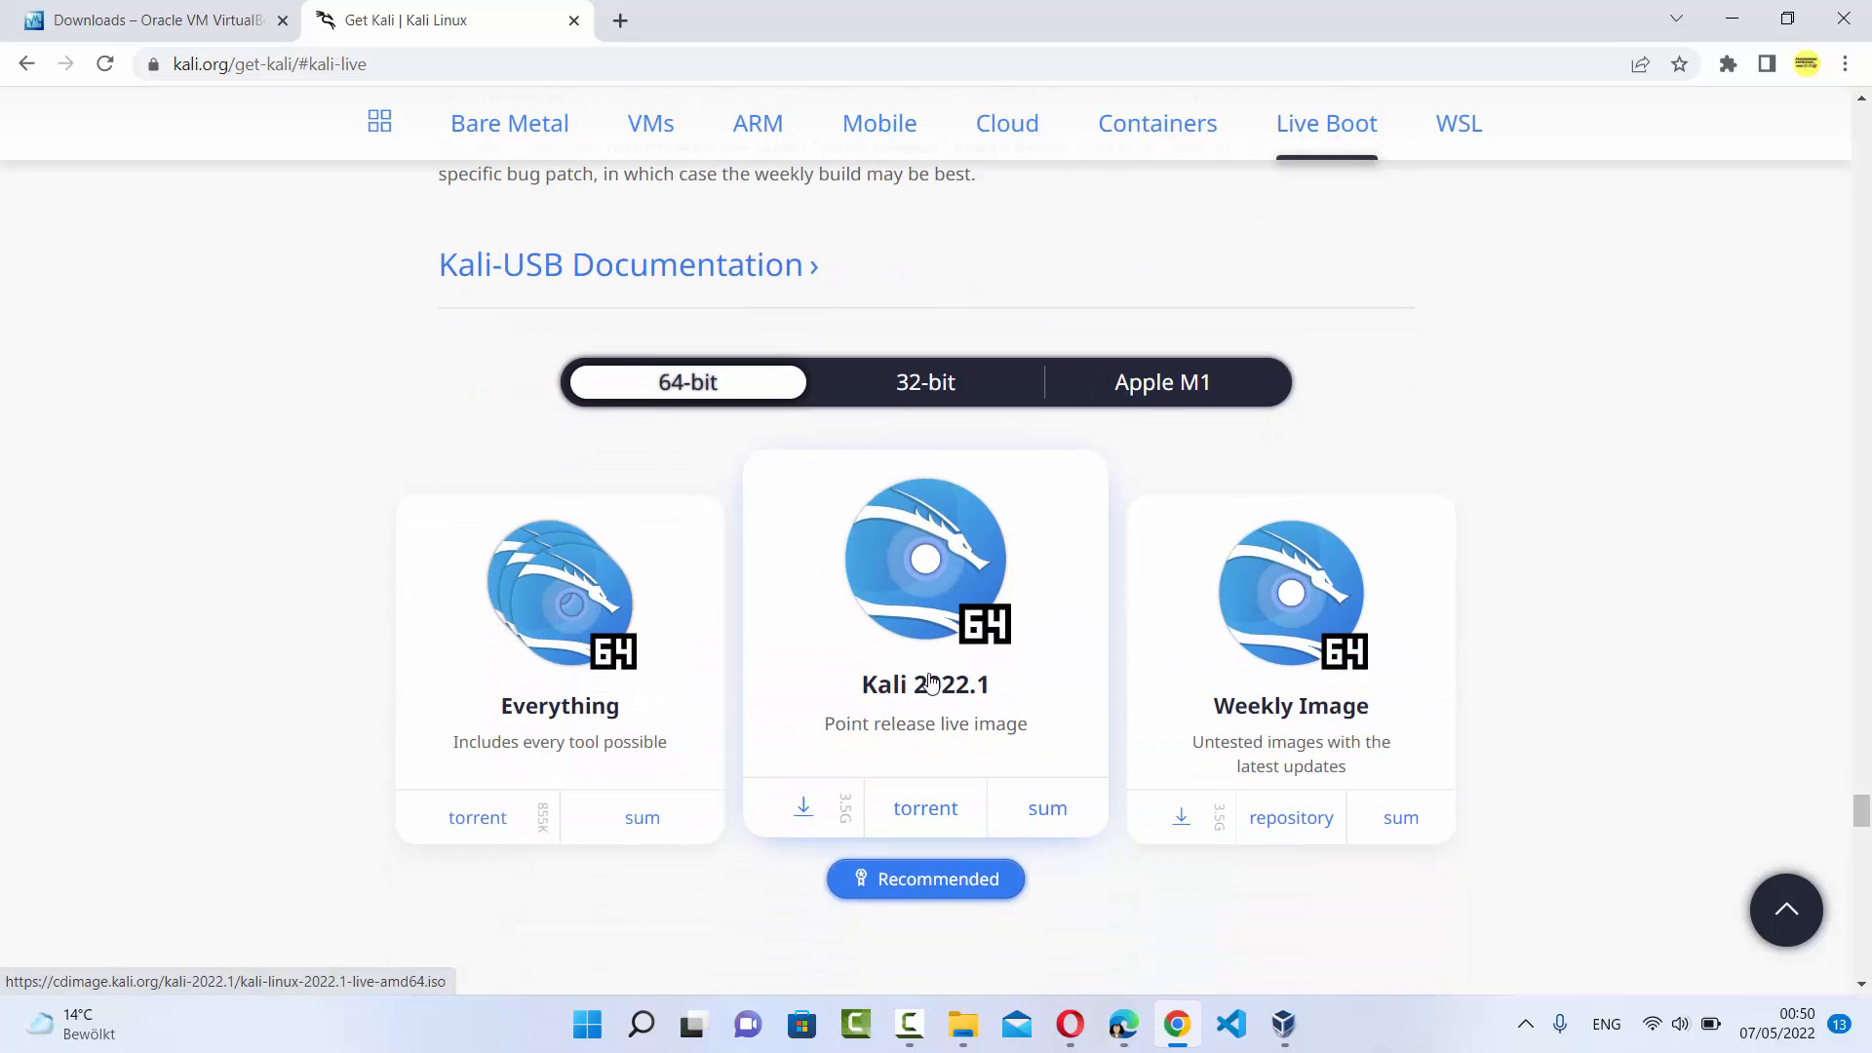
pyautogui.moveTo(889, 699)
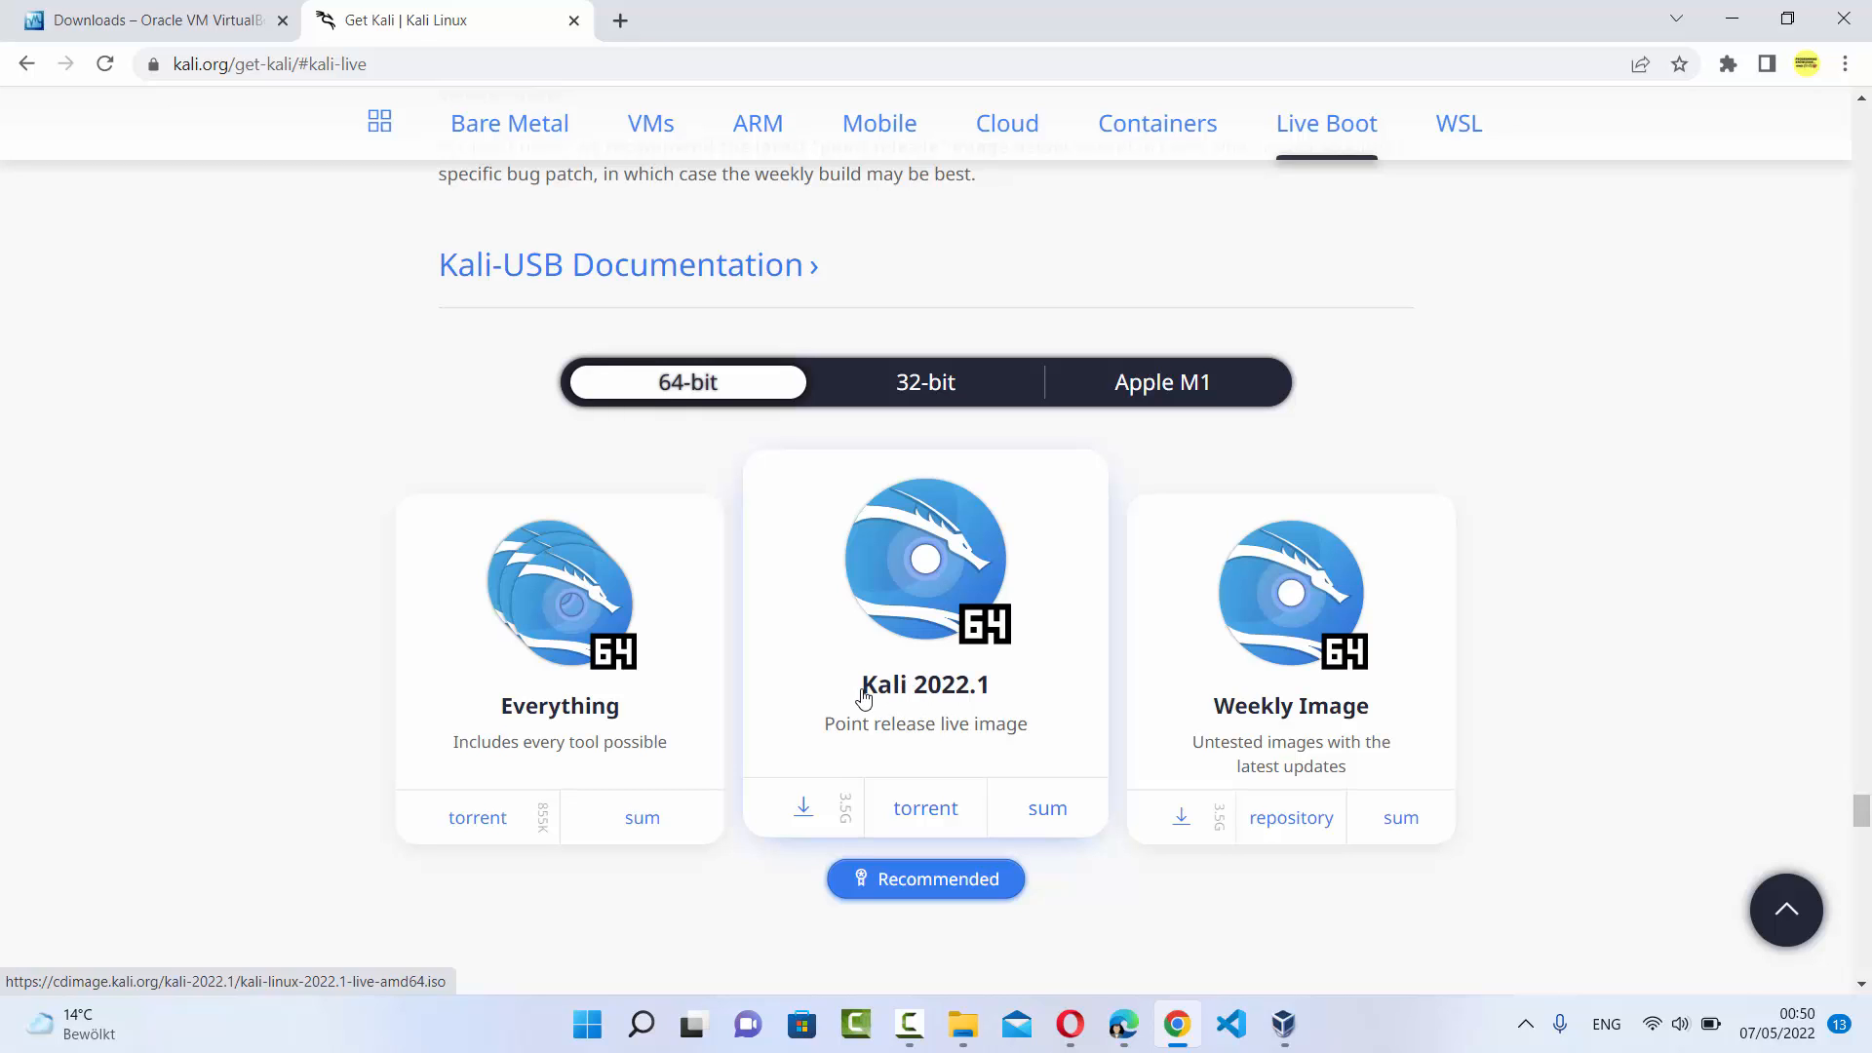
pyautogui.moveTo(954, 733)
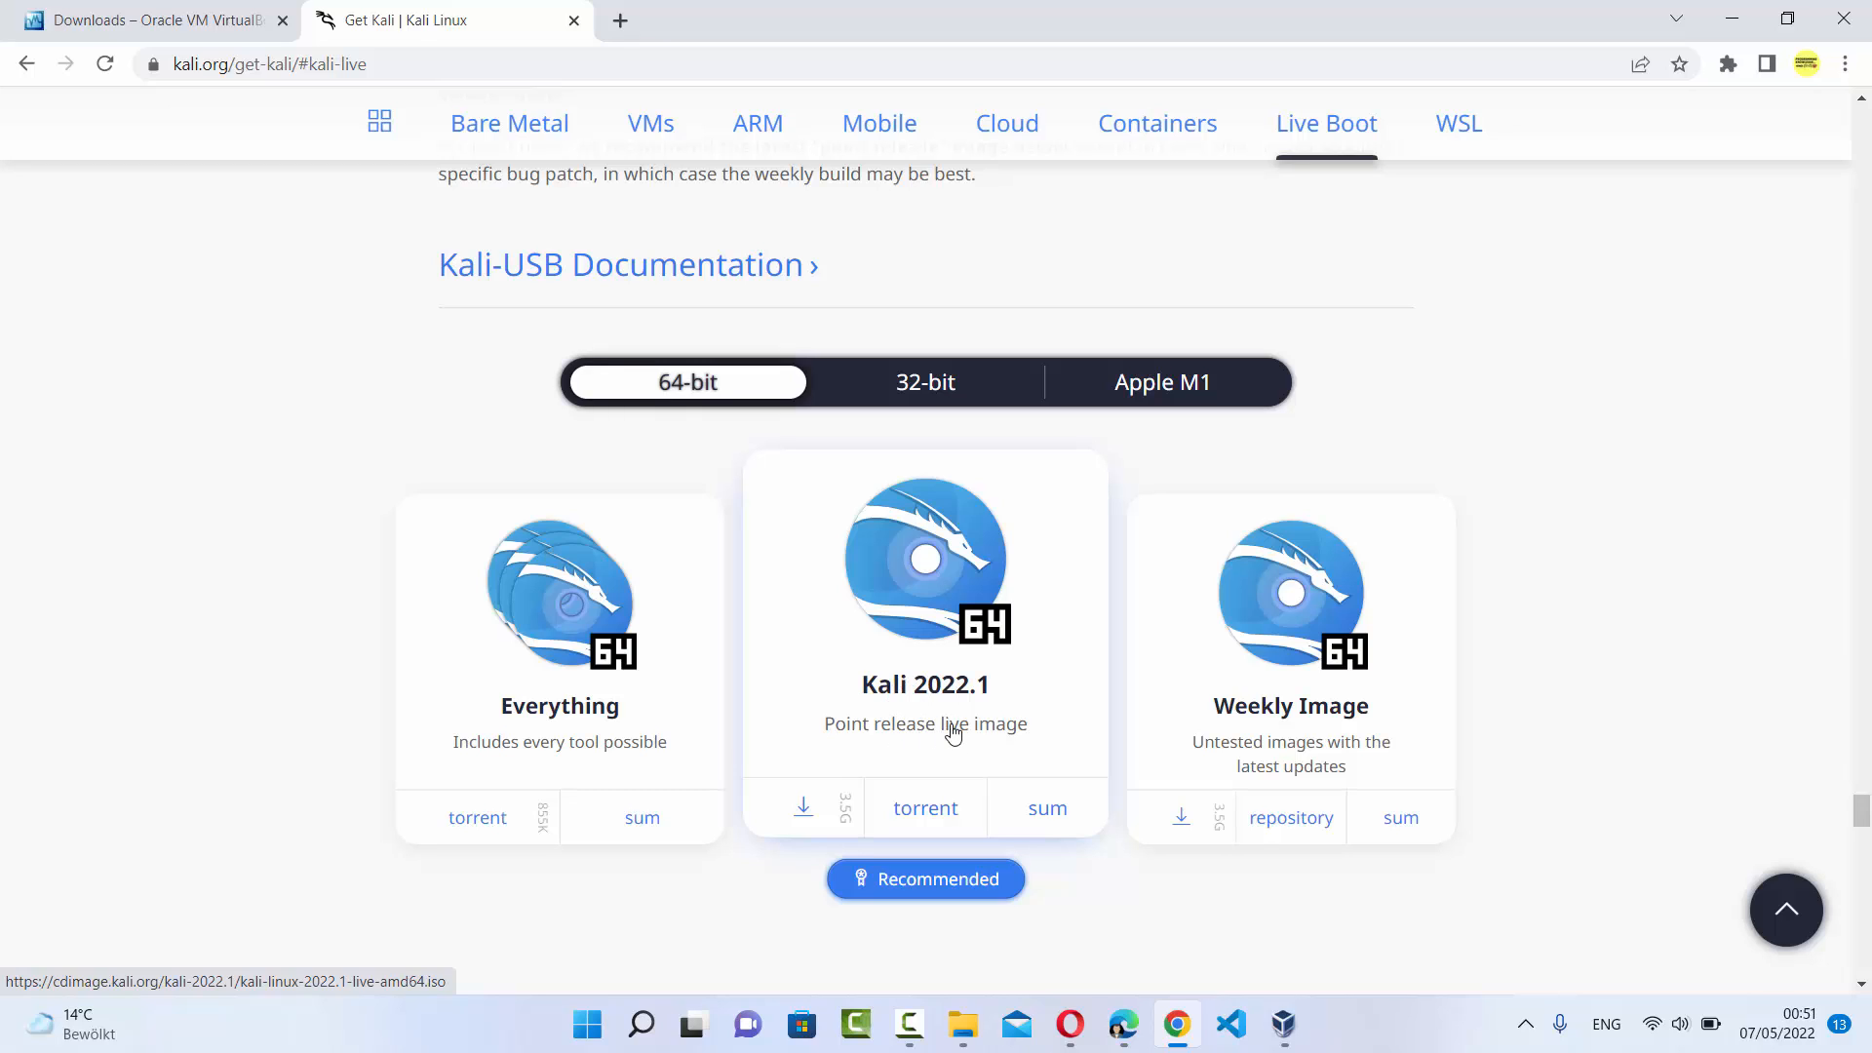
pyautogui.moveTo(856, 706)
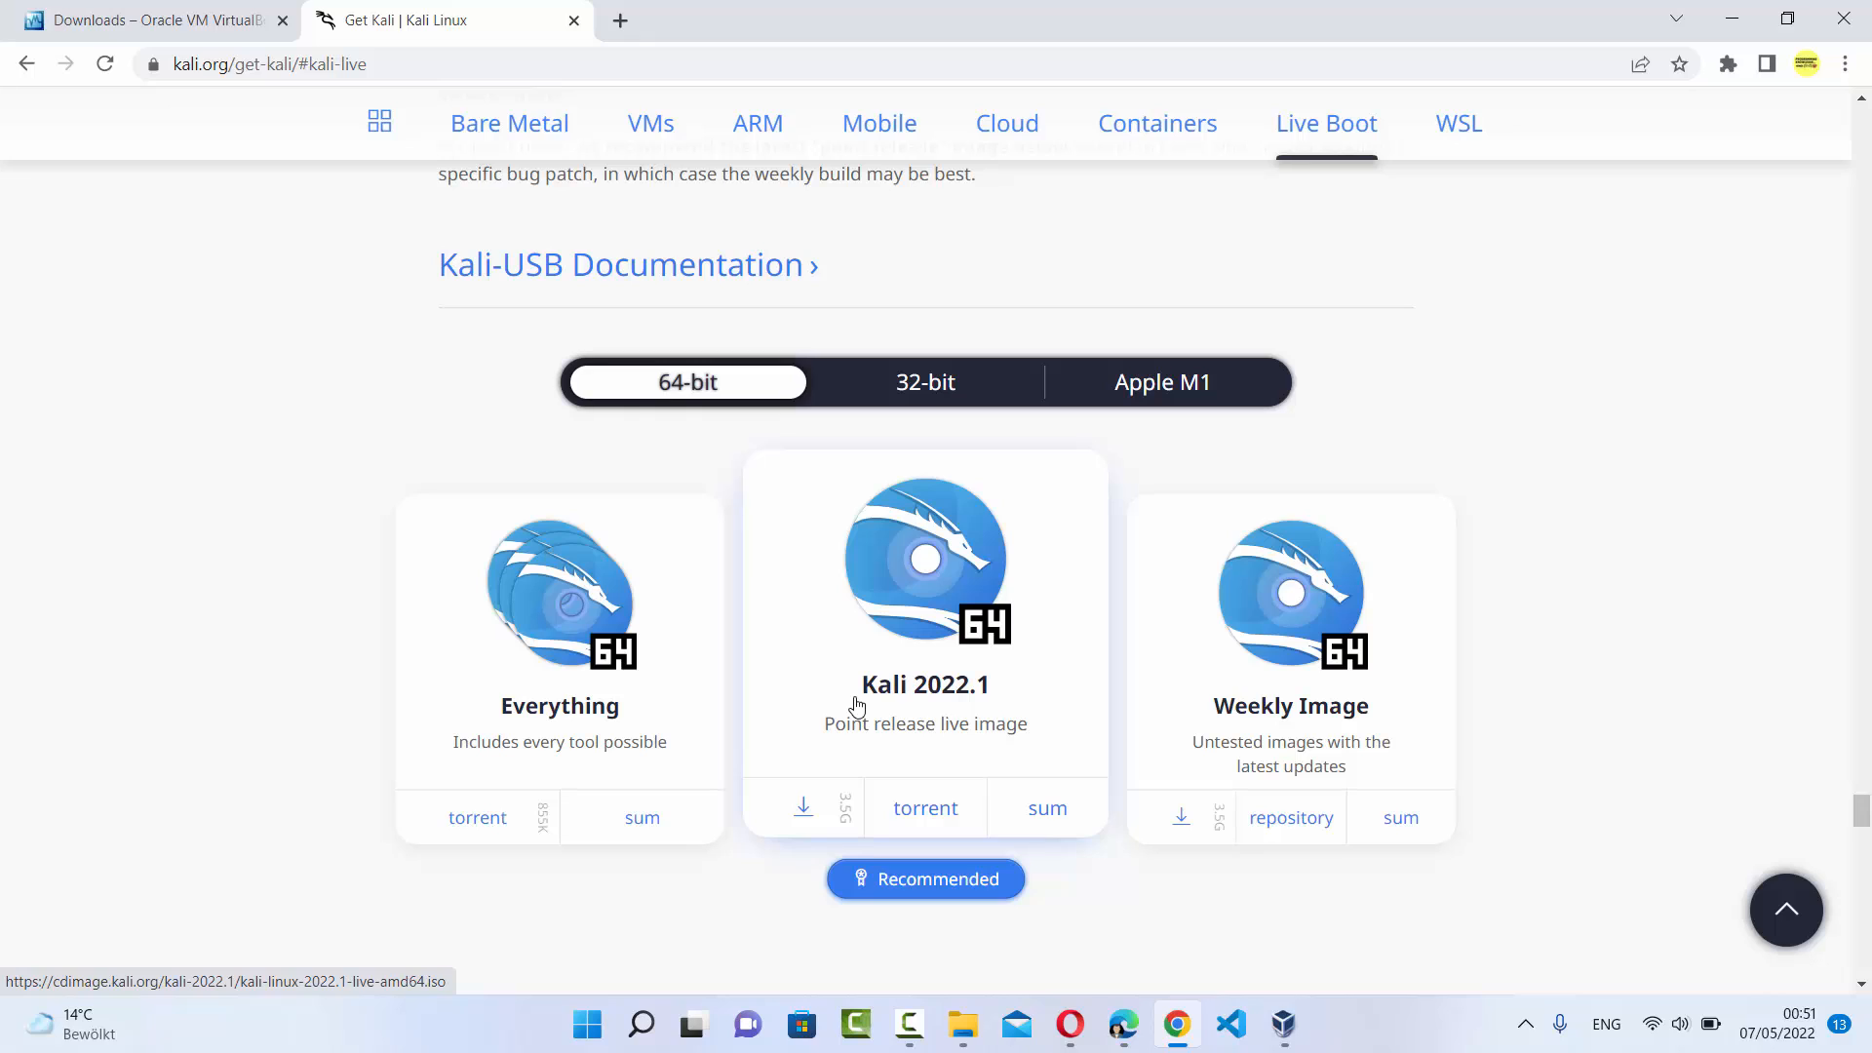
pyautogui.moveTo(967, 704)
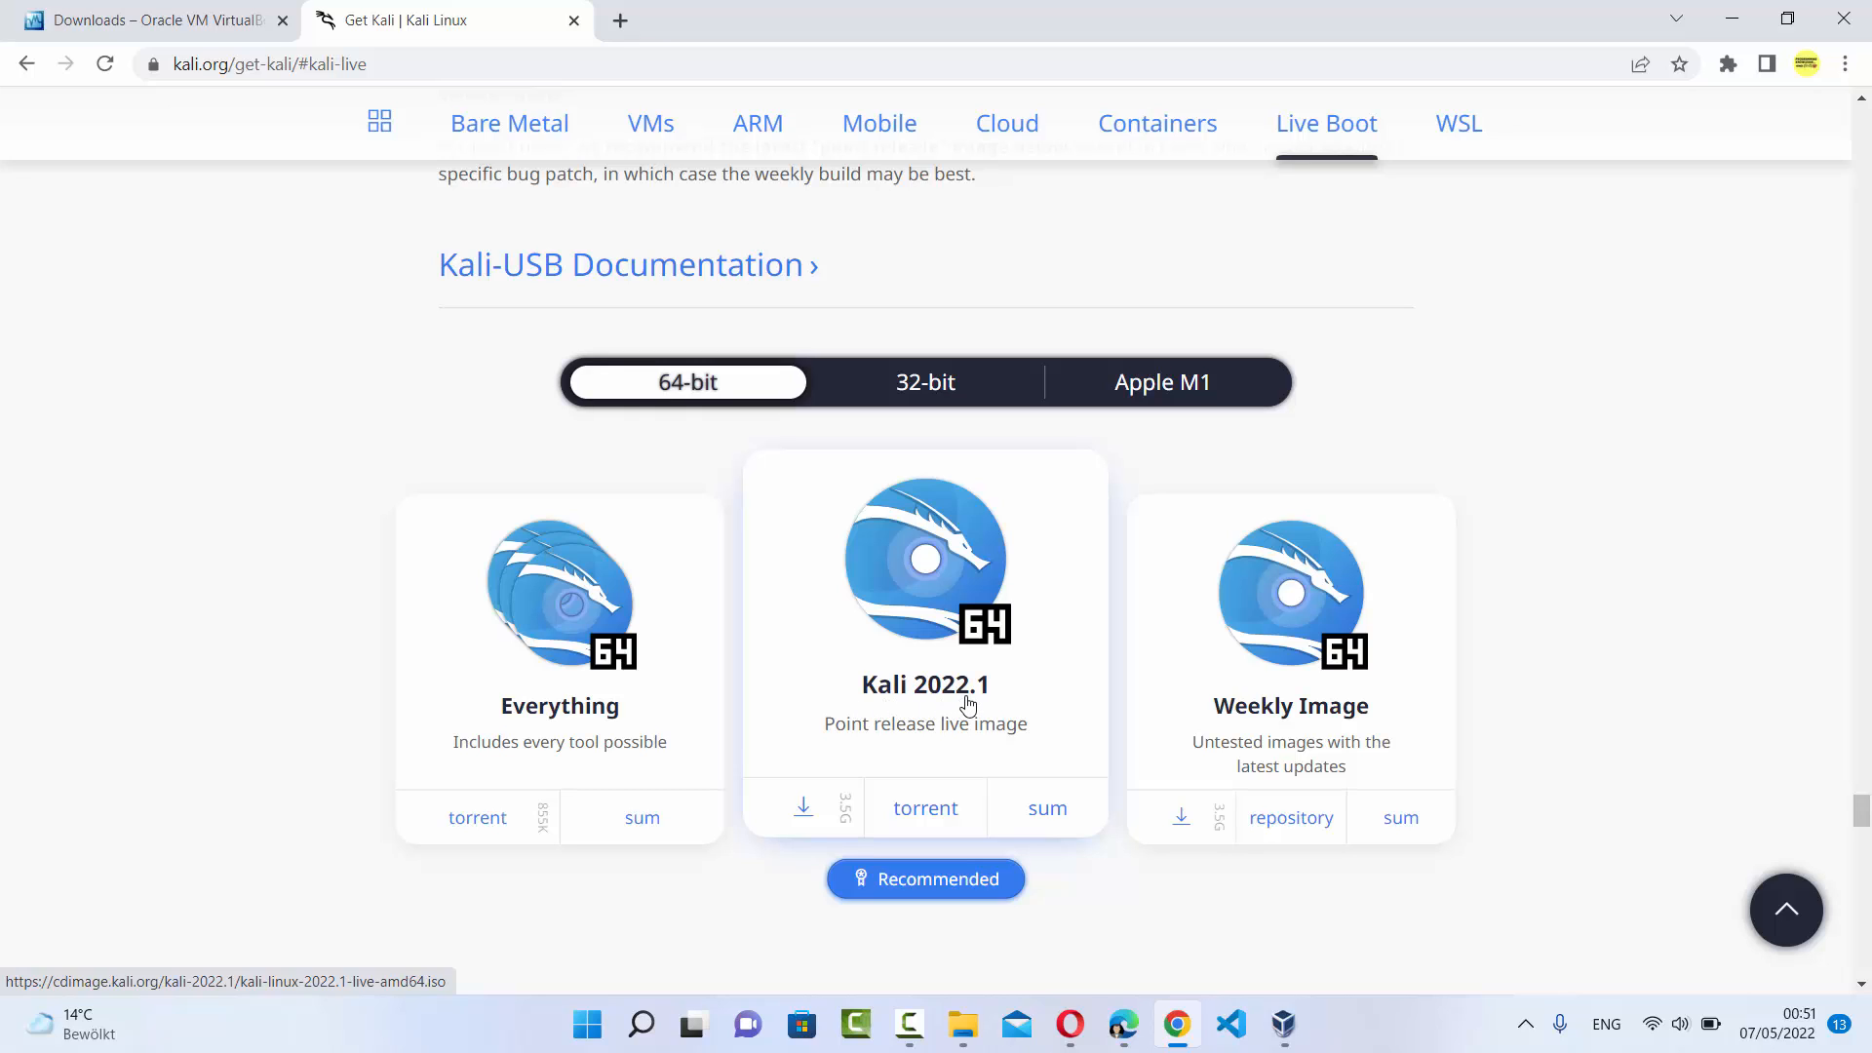
pyautogui.moveTo(922, 689)
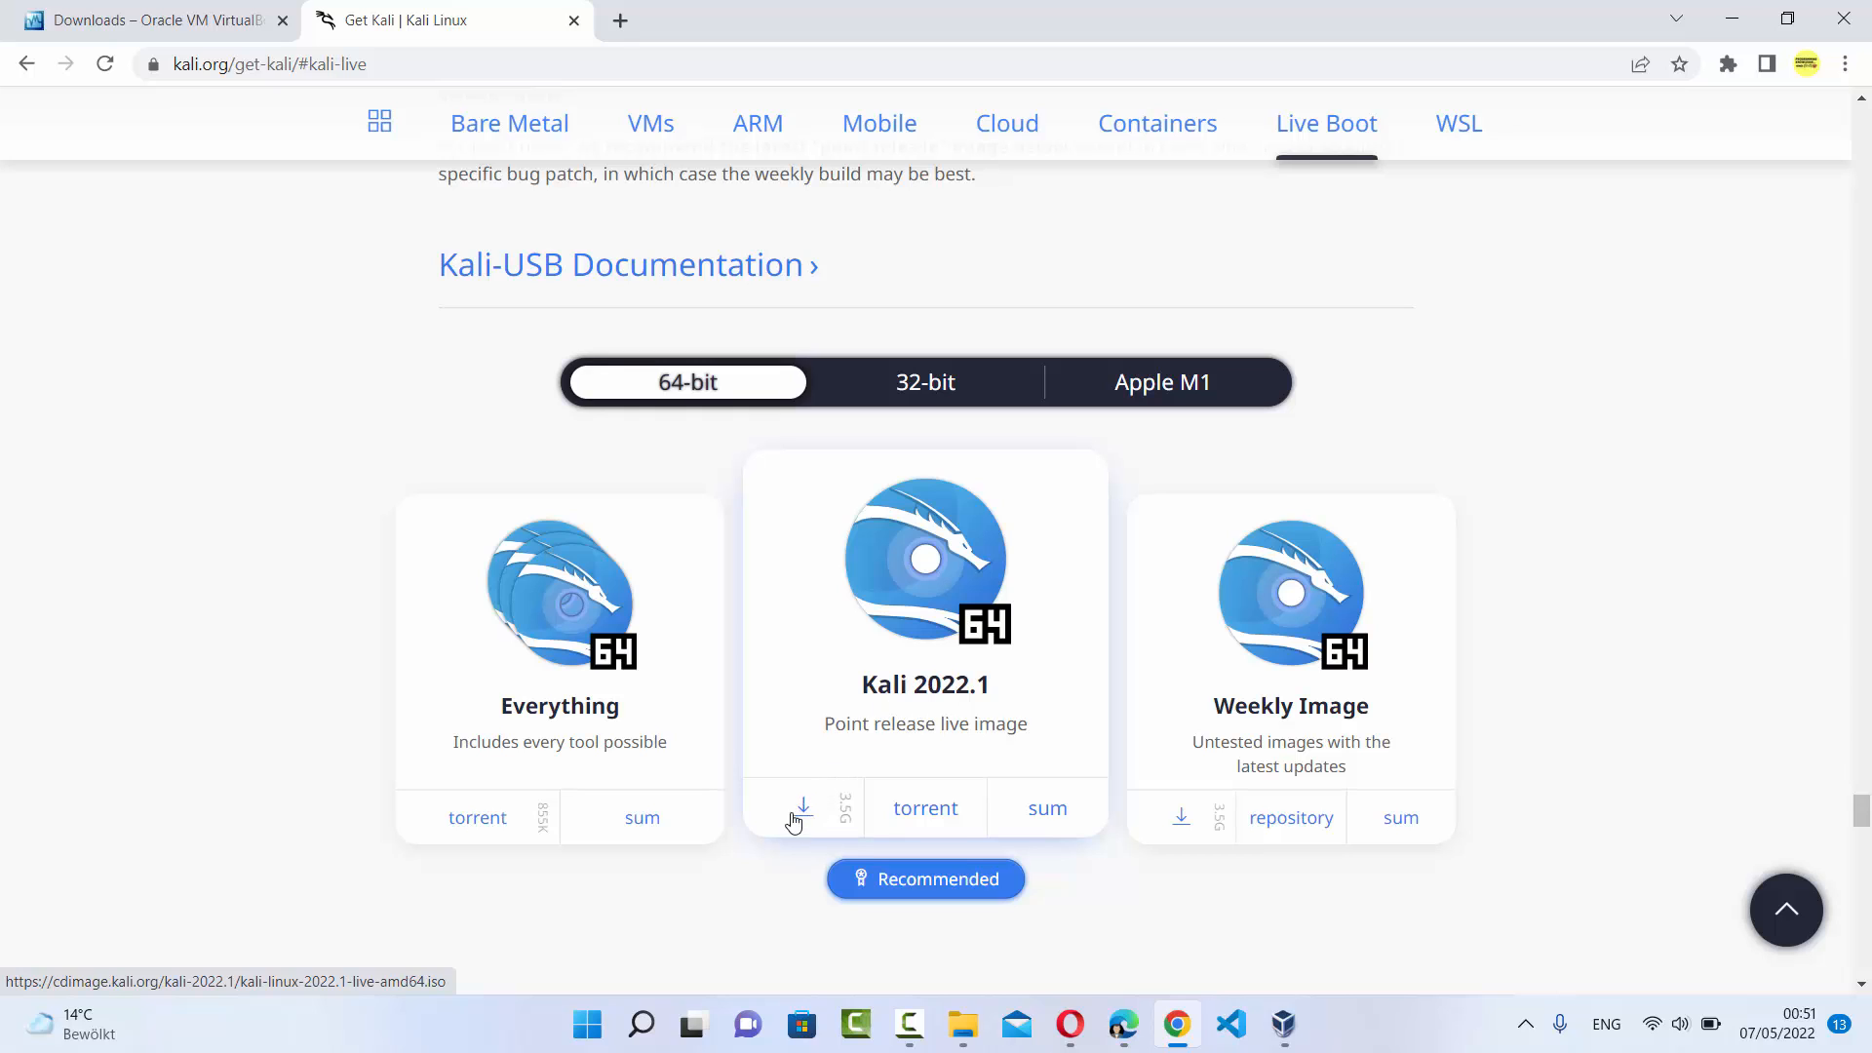
pyautogui.click(802, 807)
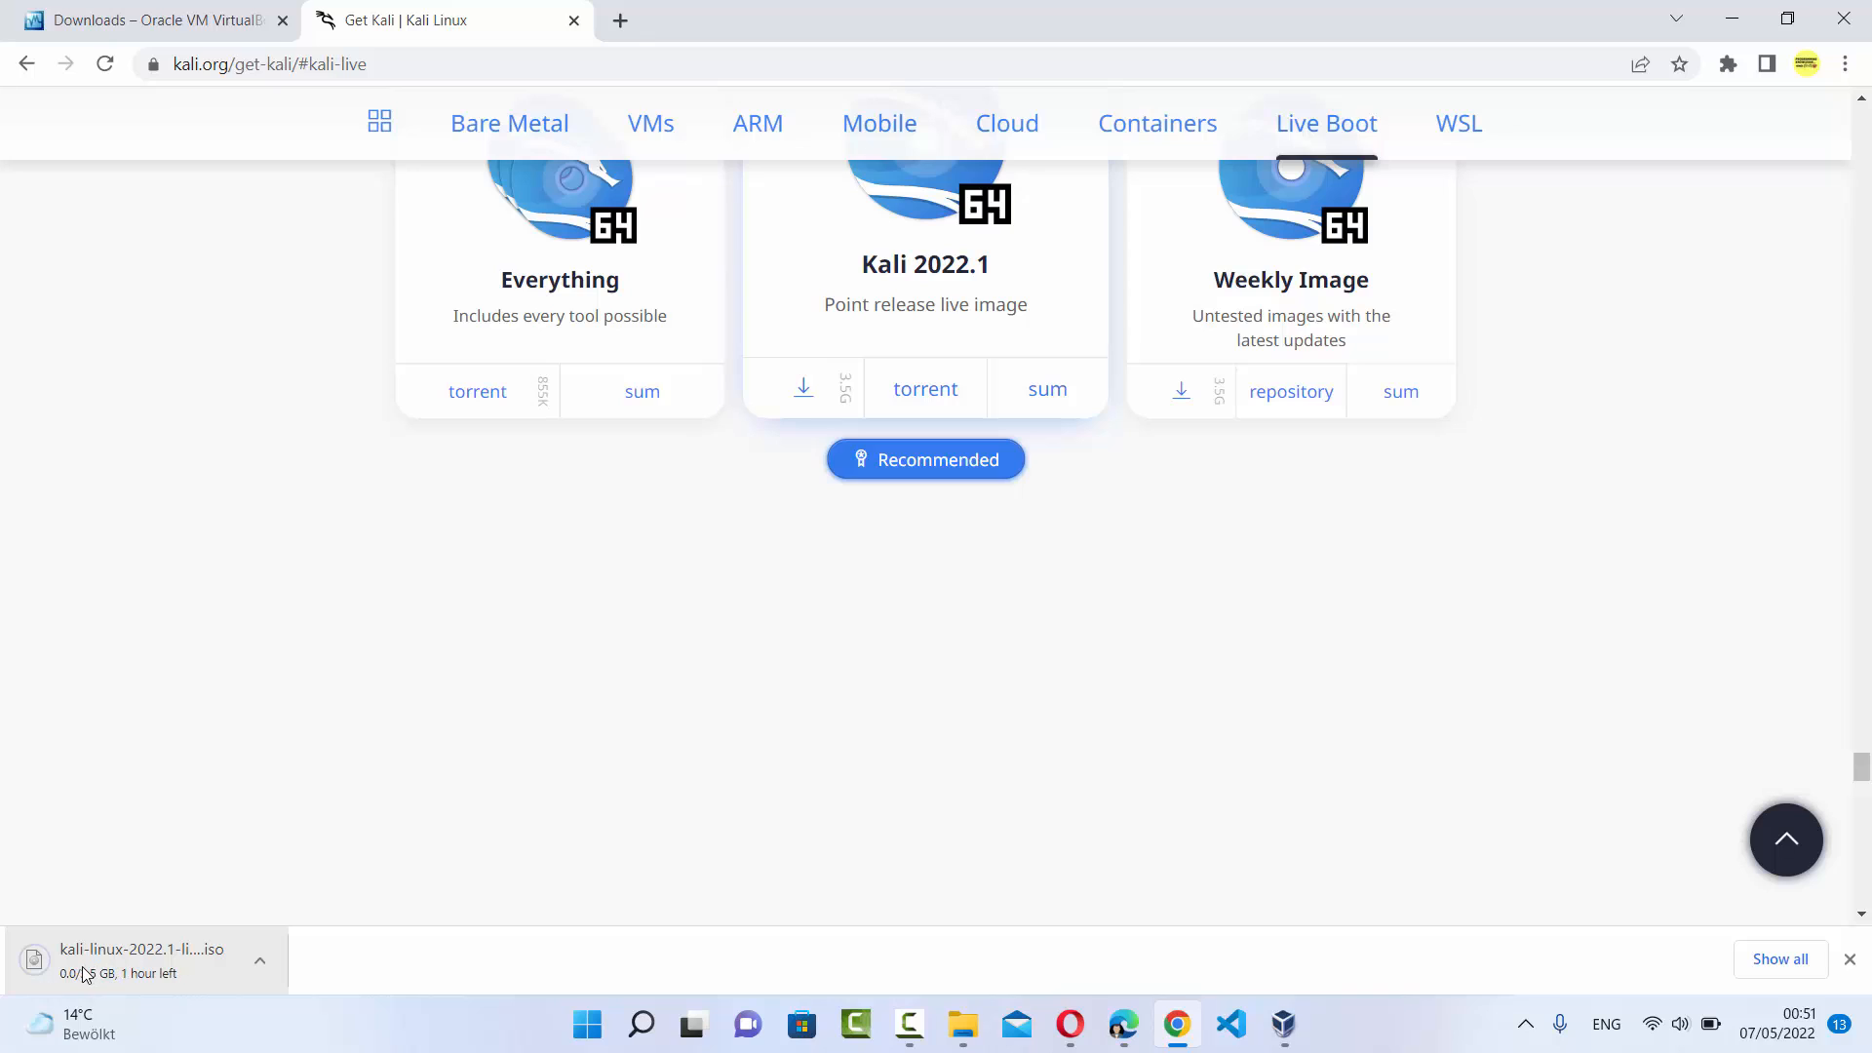
pyautogui.moveTo(143, 956)
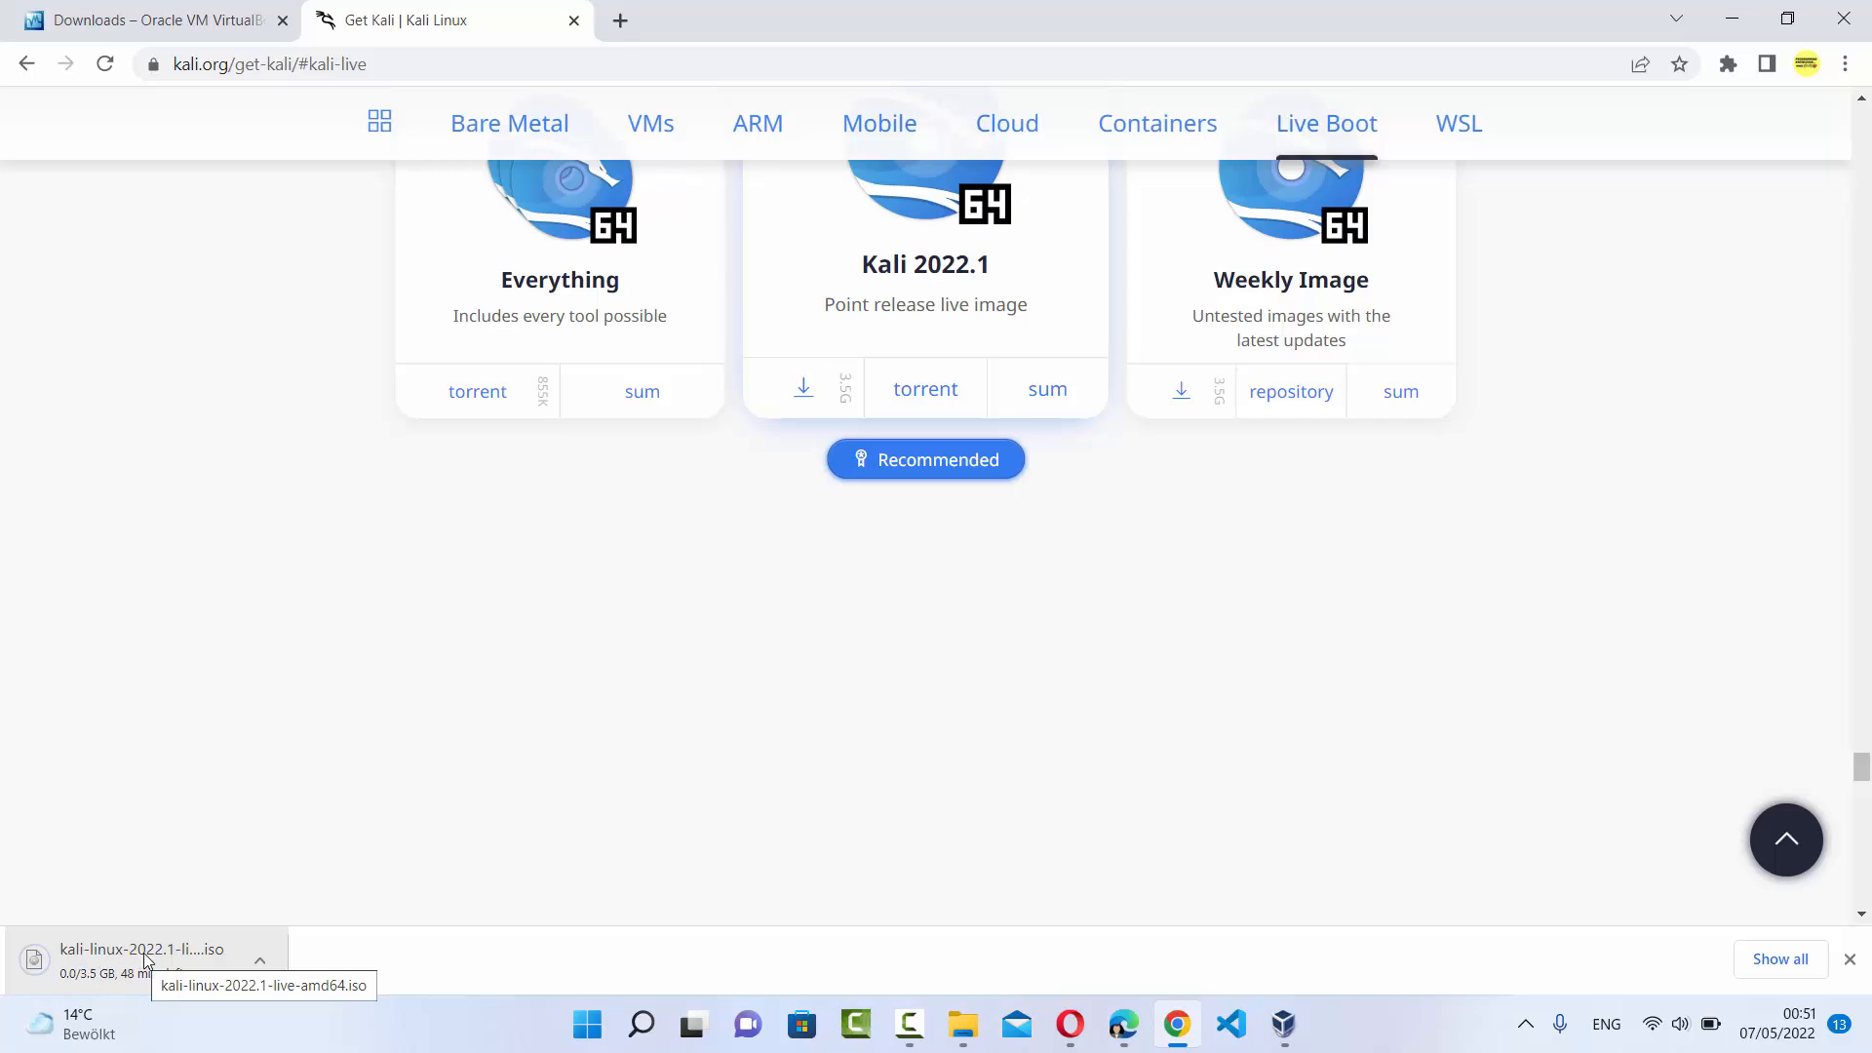
pyautogui.moveTo(178, 880)
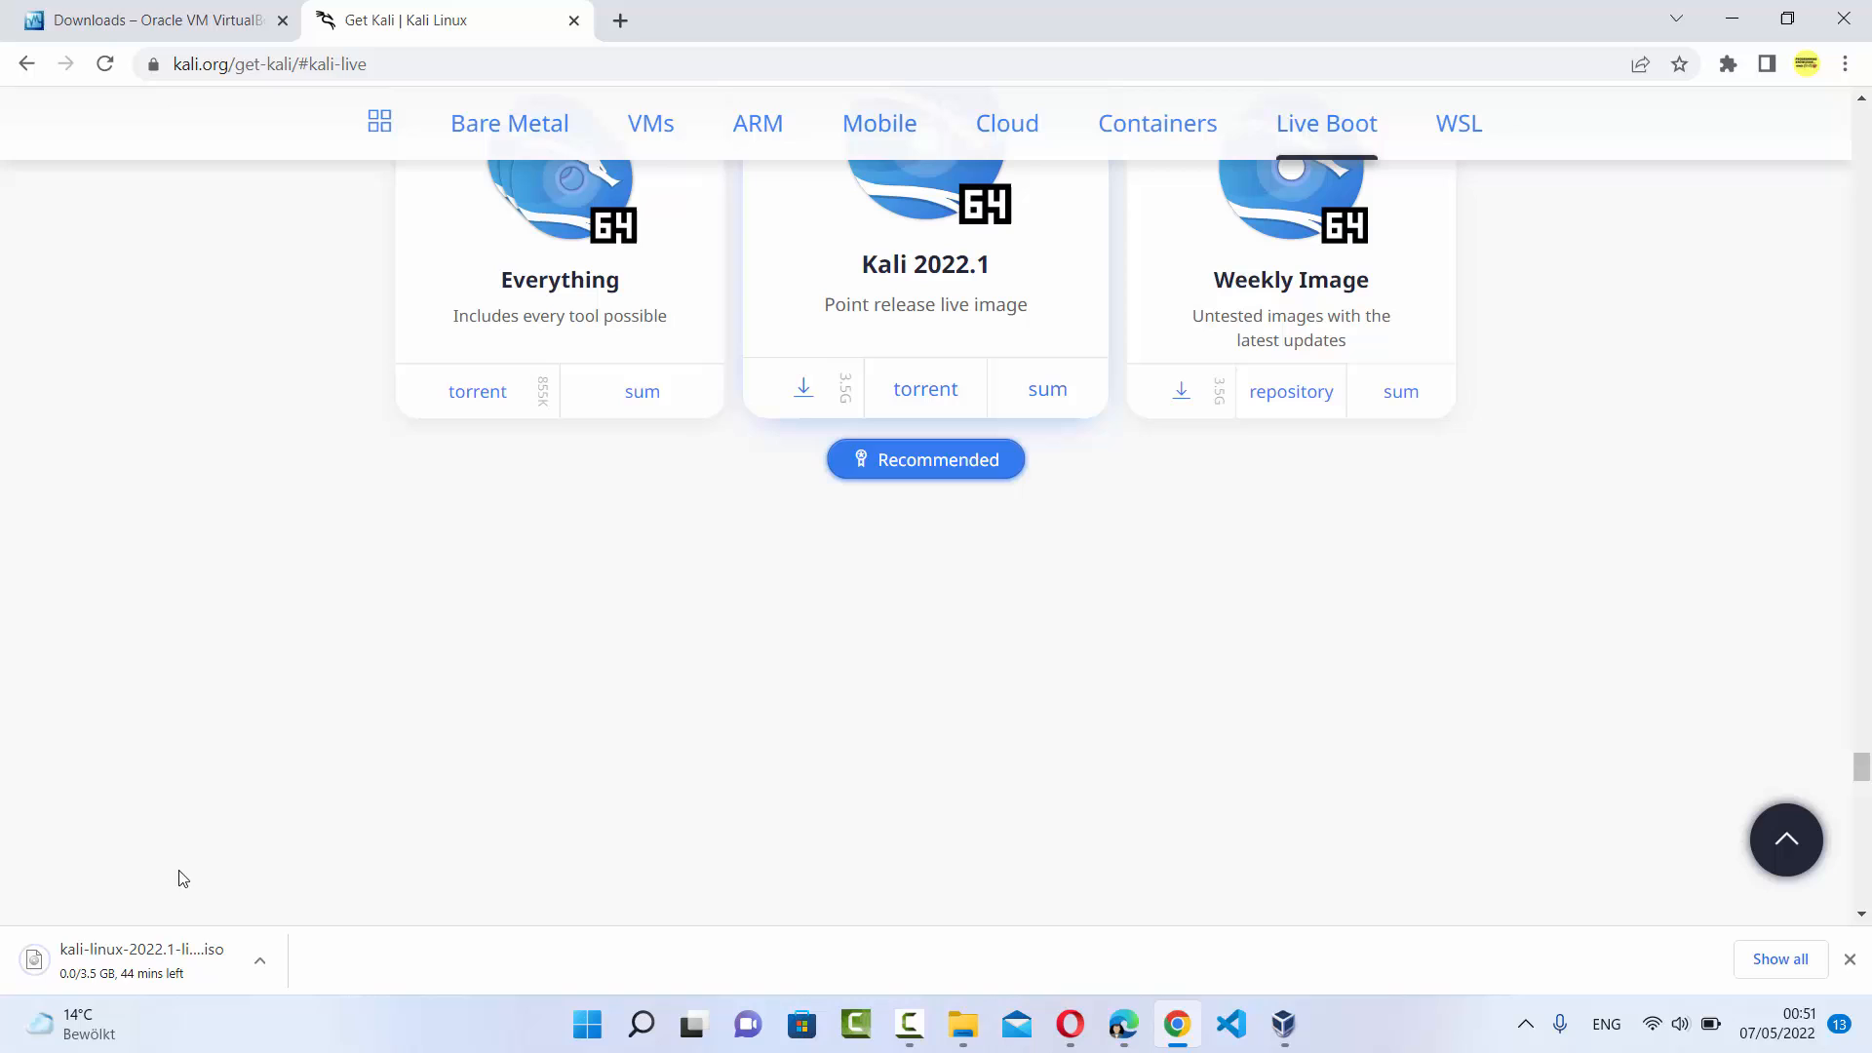
pyautogui.moveTo(142, 963)
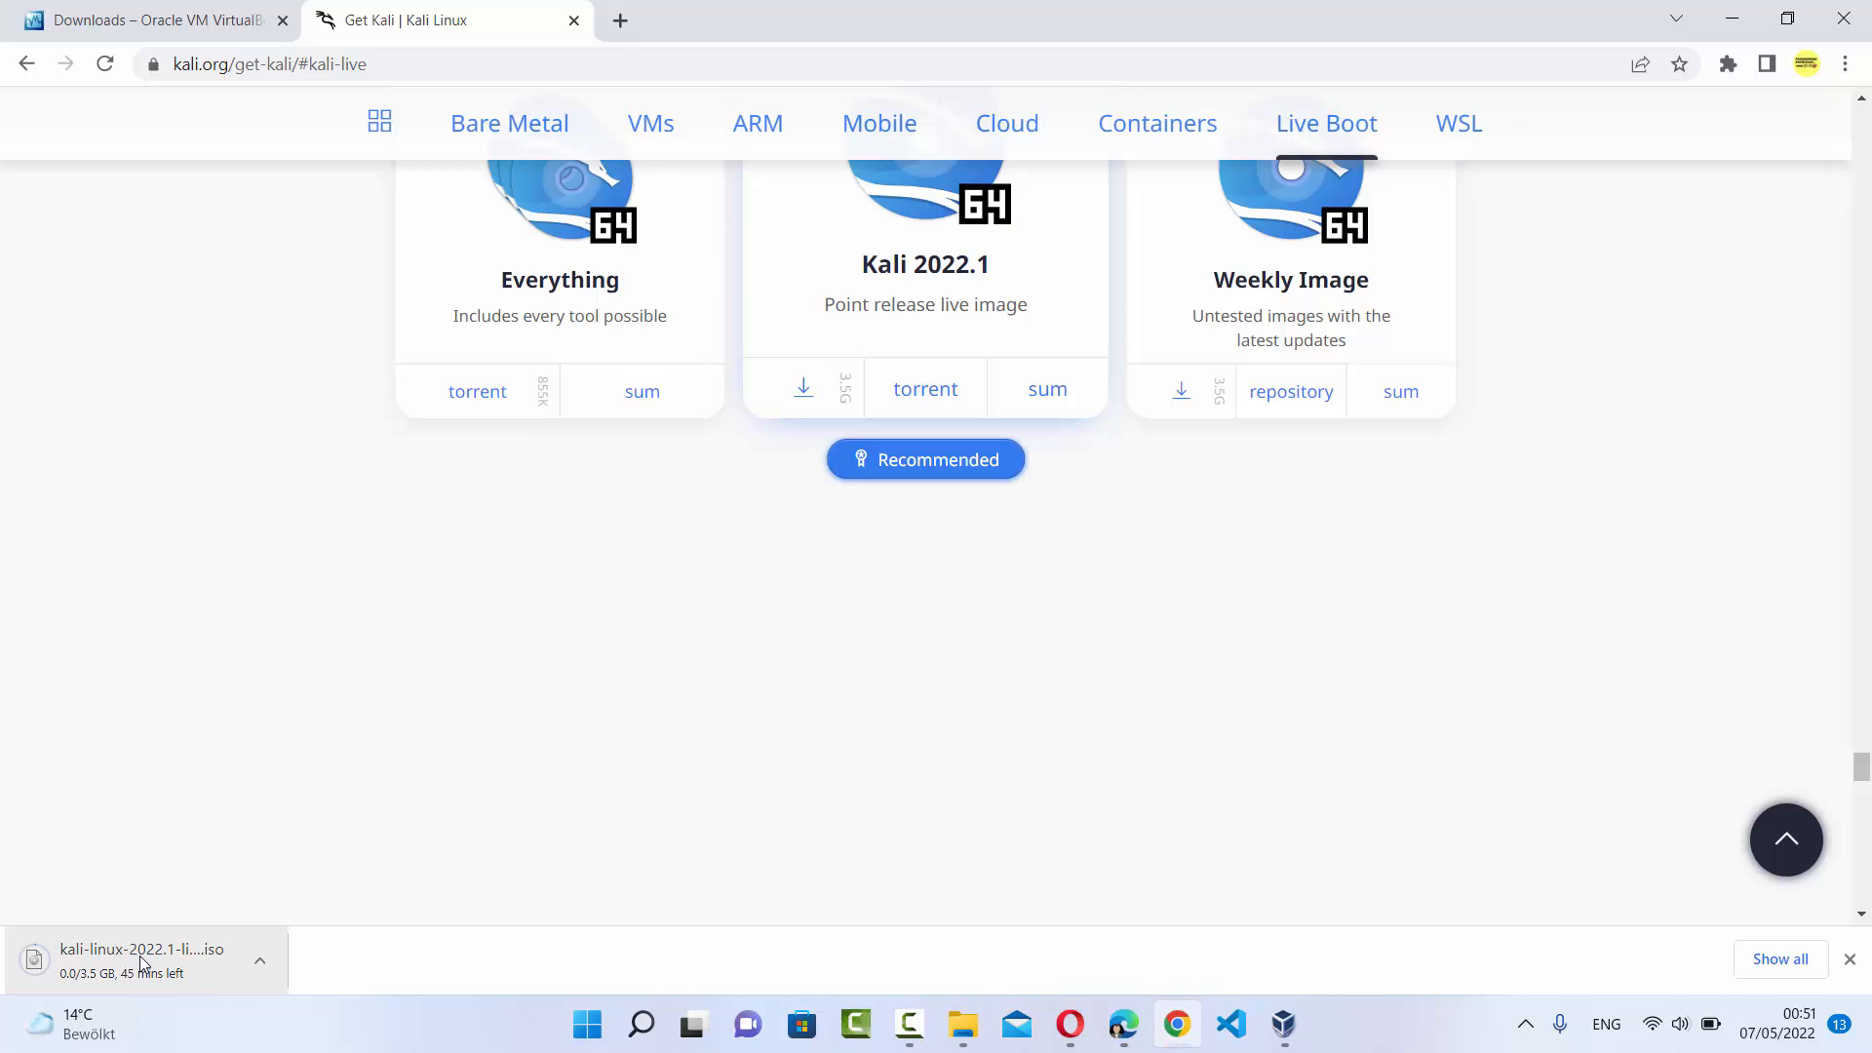
pyautogui.moveTo(96, 981)
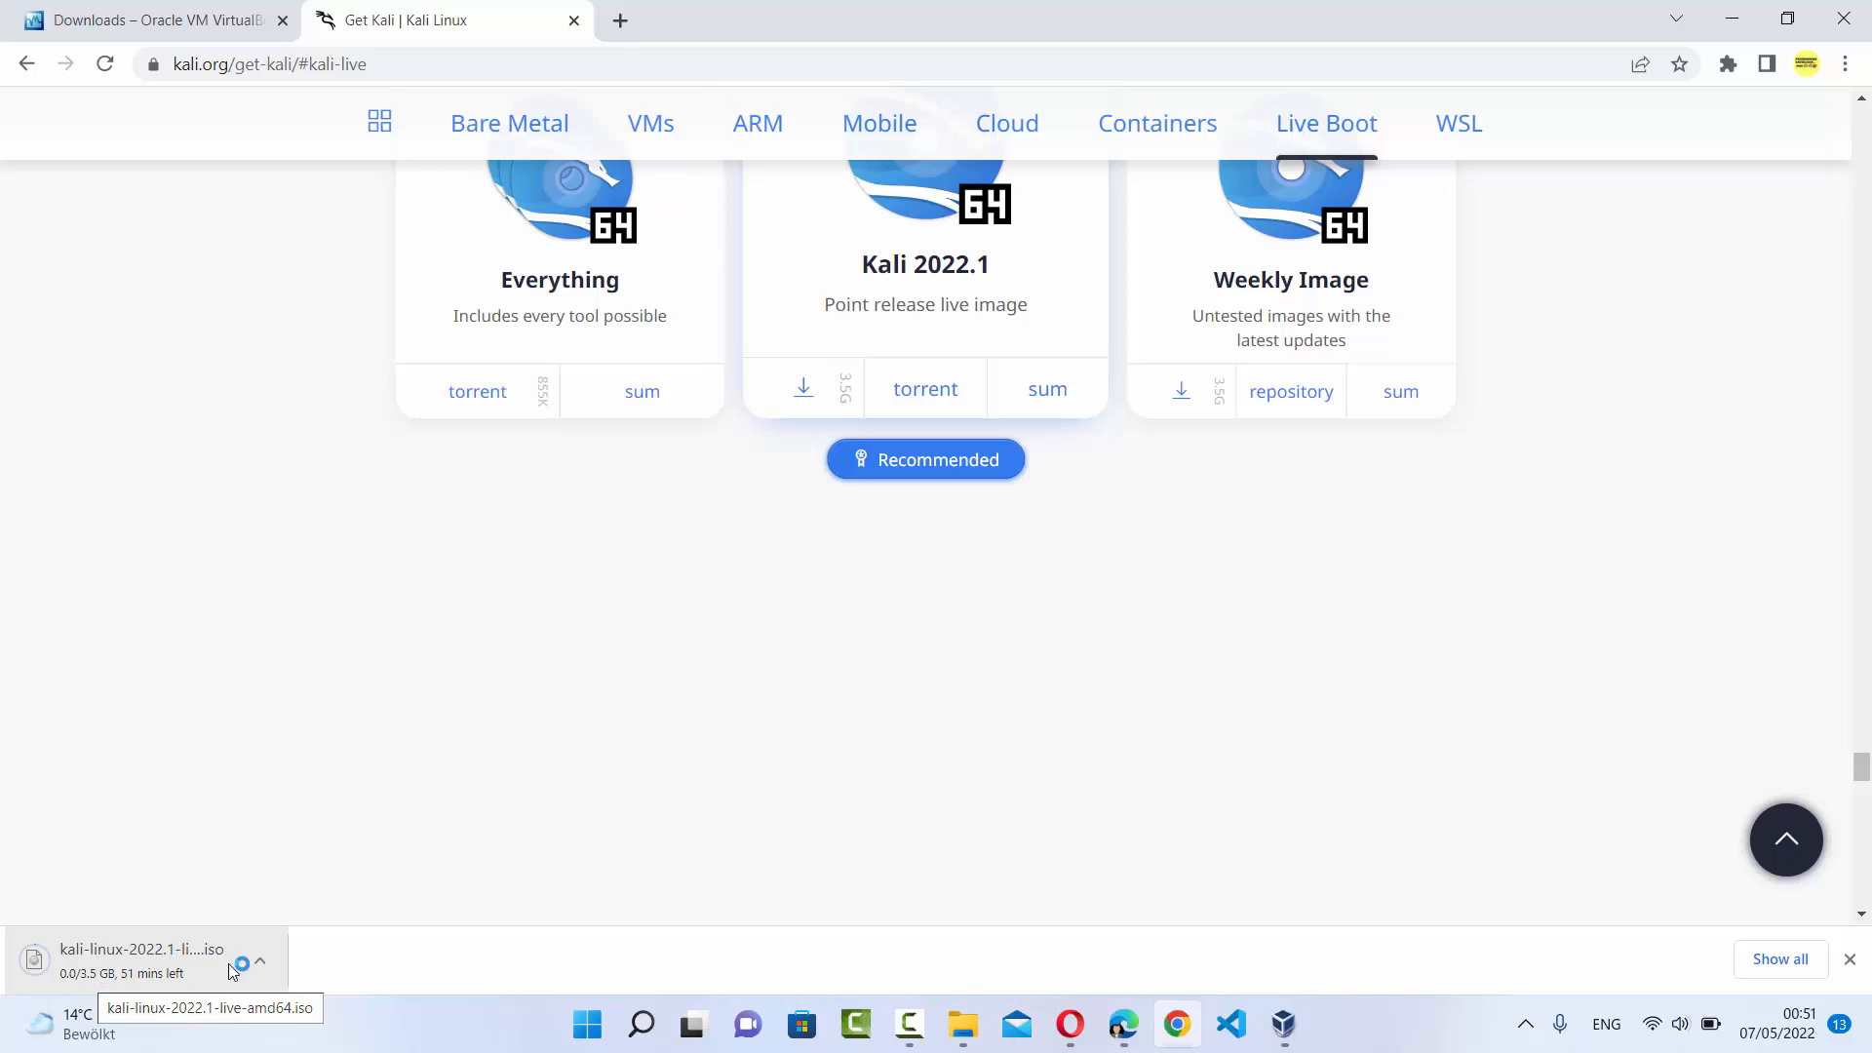
# Step: Cancel the running Kali ISO download from Chrome's download bar
pyautogui.click(259, 961)
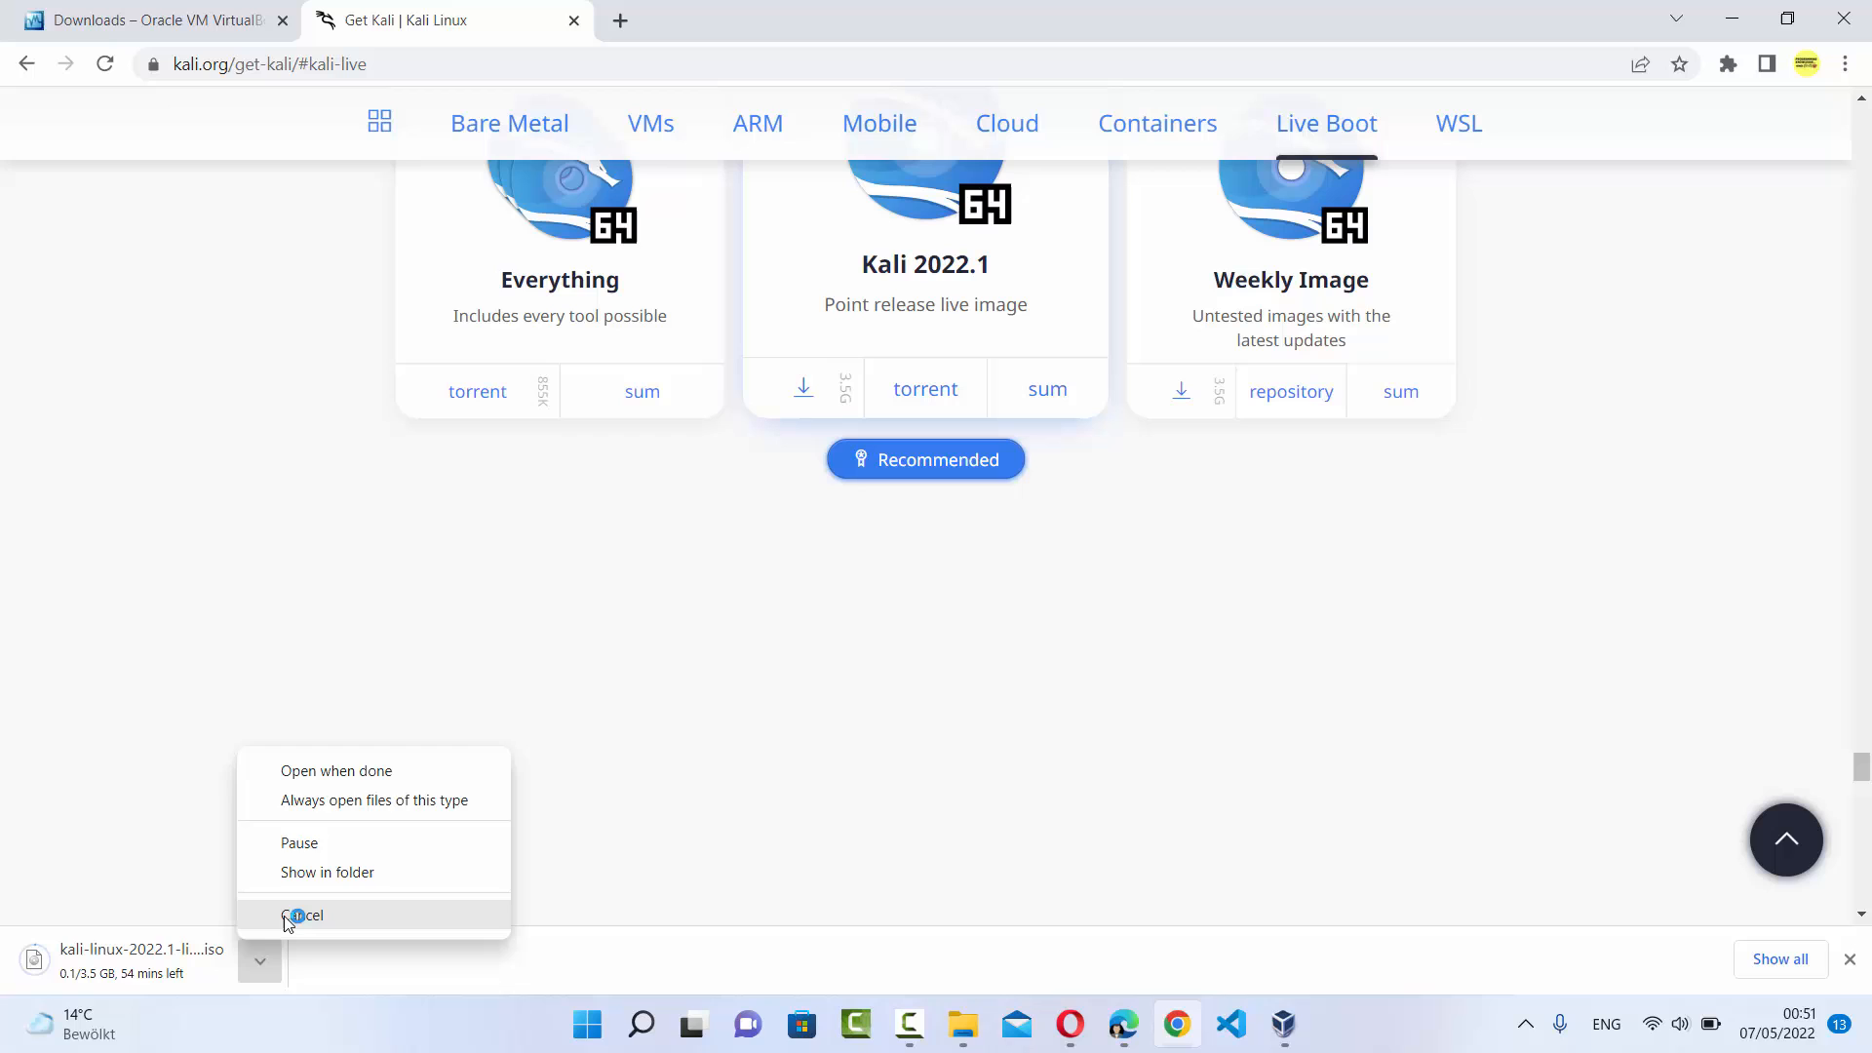
pyautogui.click(306, 915)
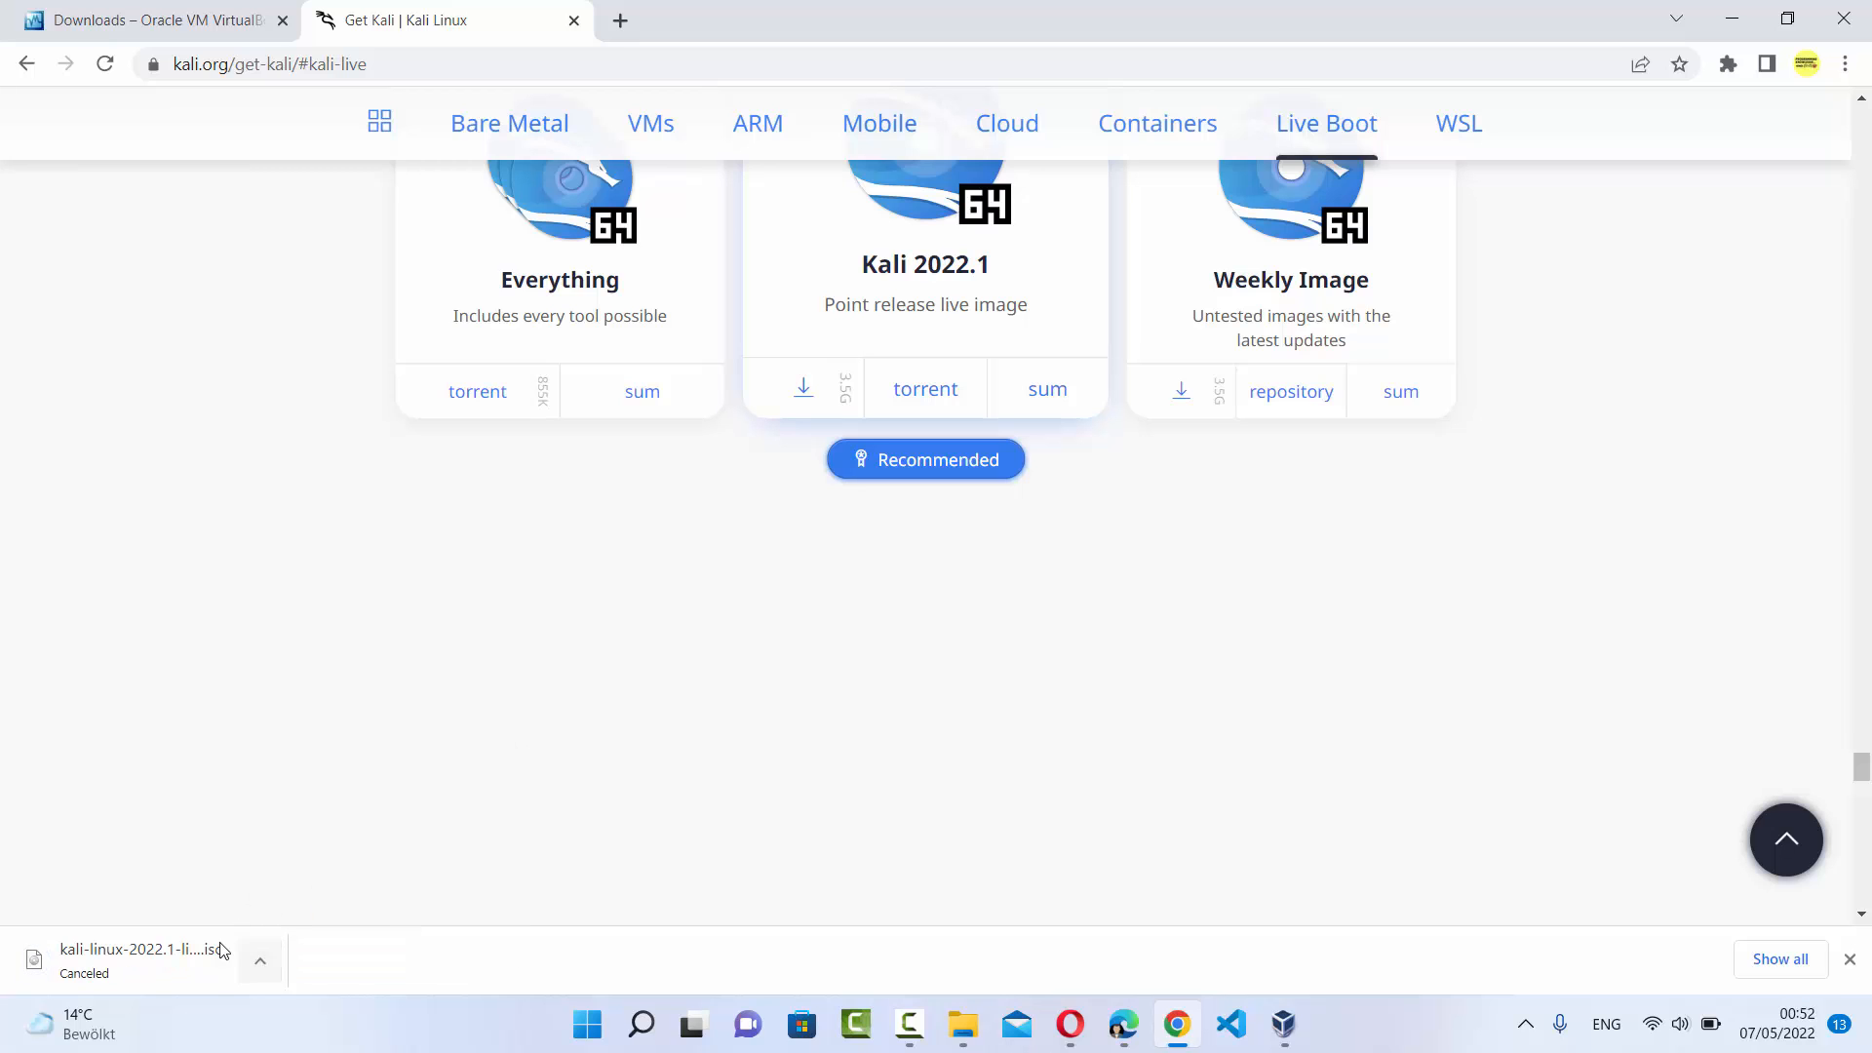
pyautogui.click(962, 1024)
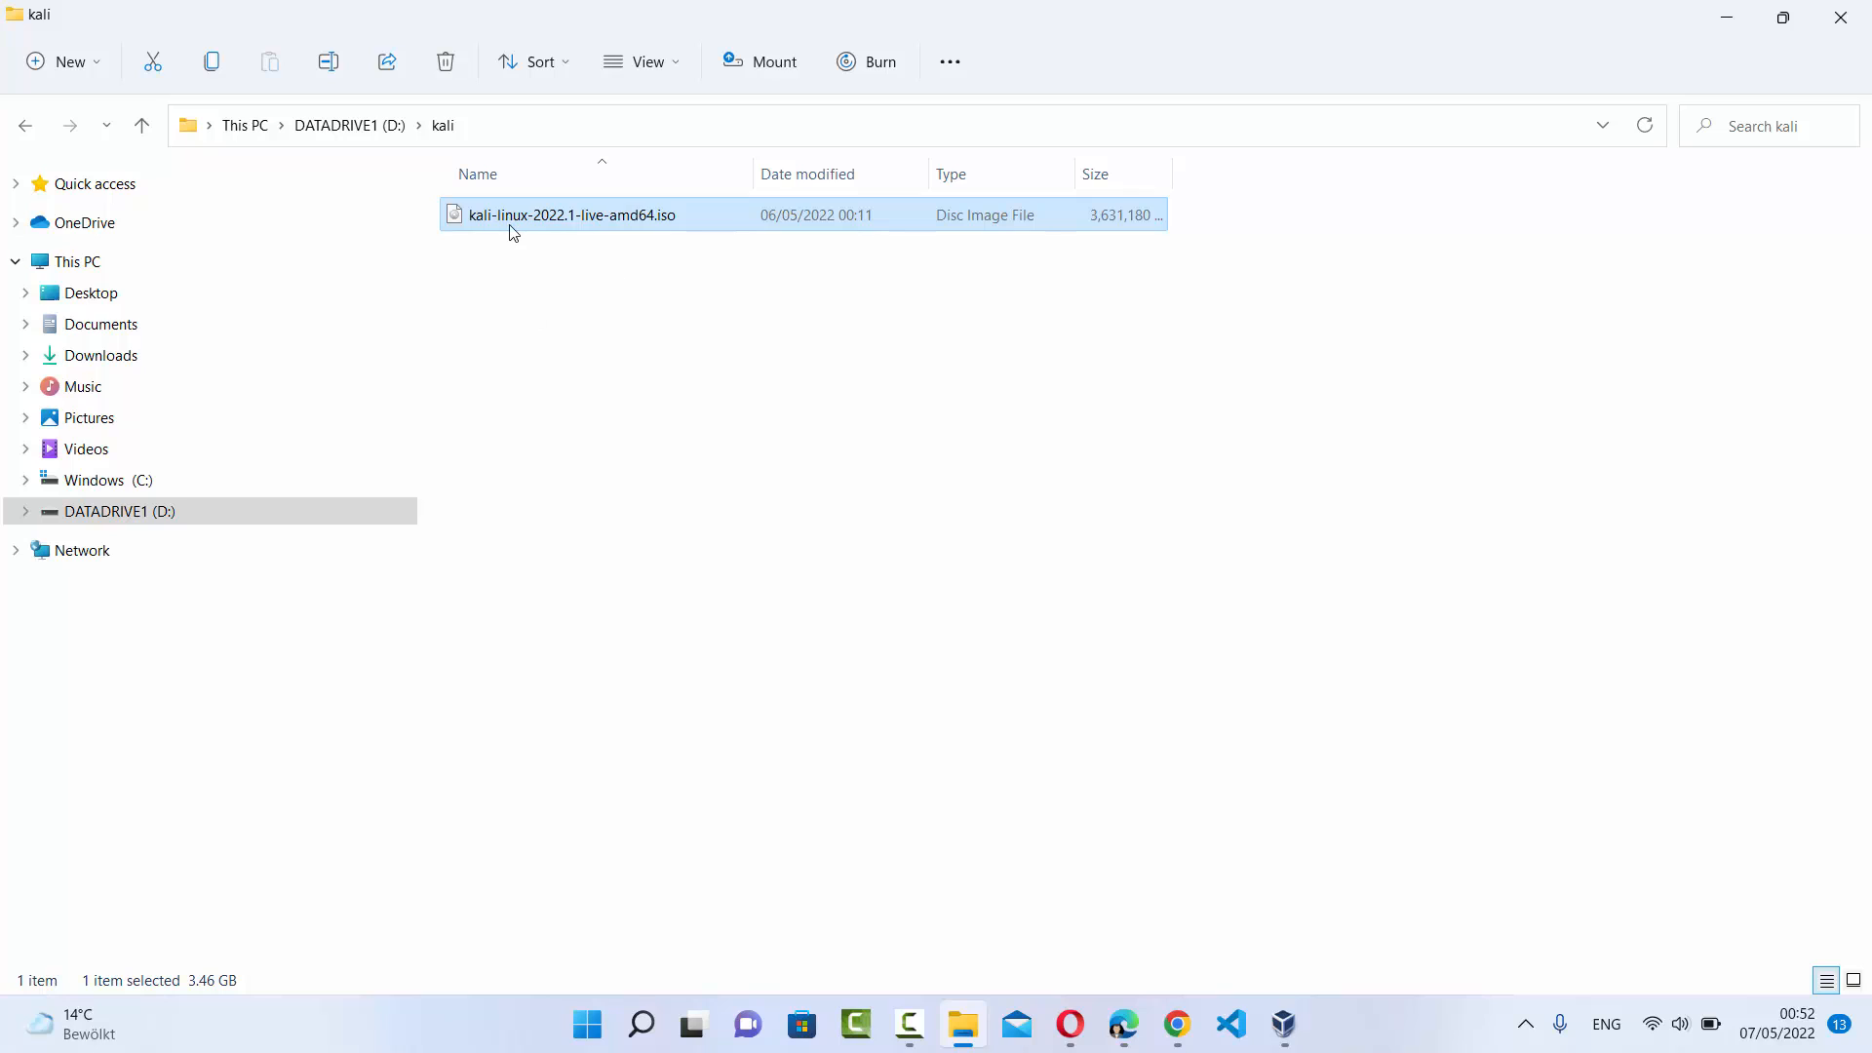
pyautogui.moveTo(553, 220)
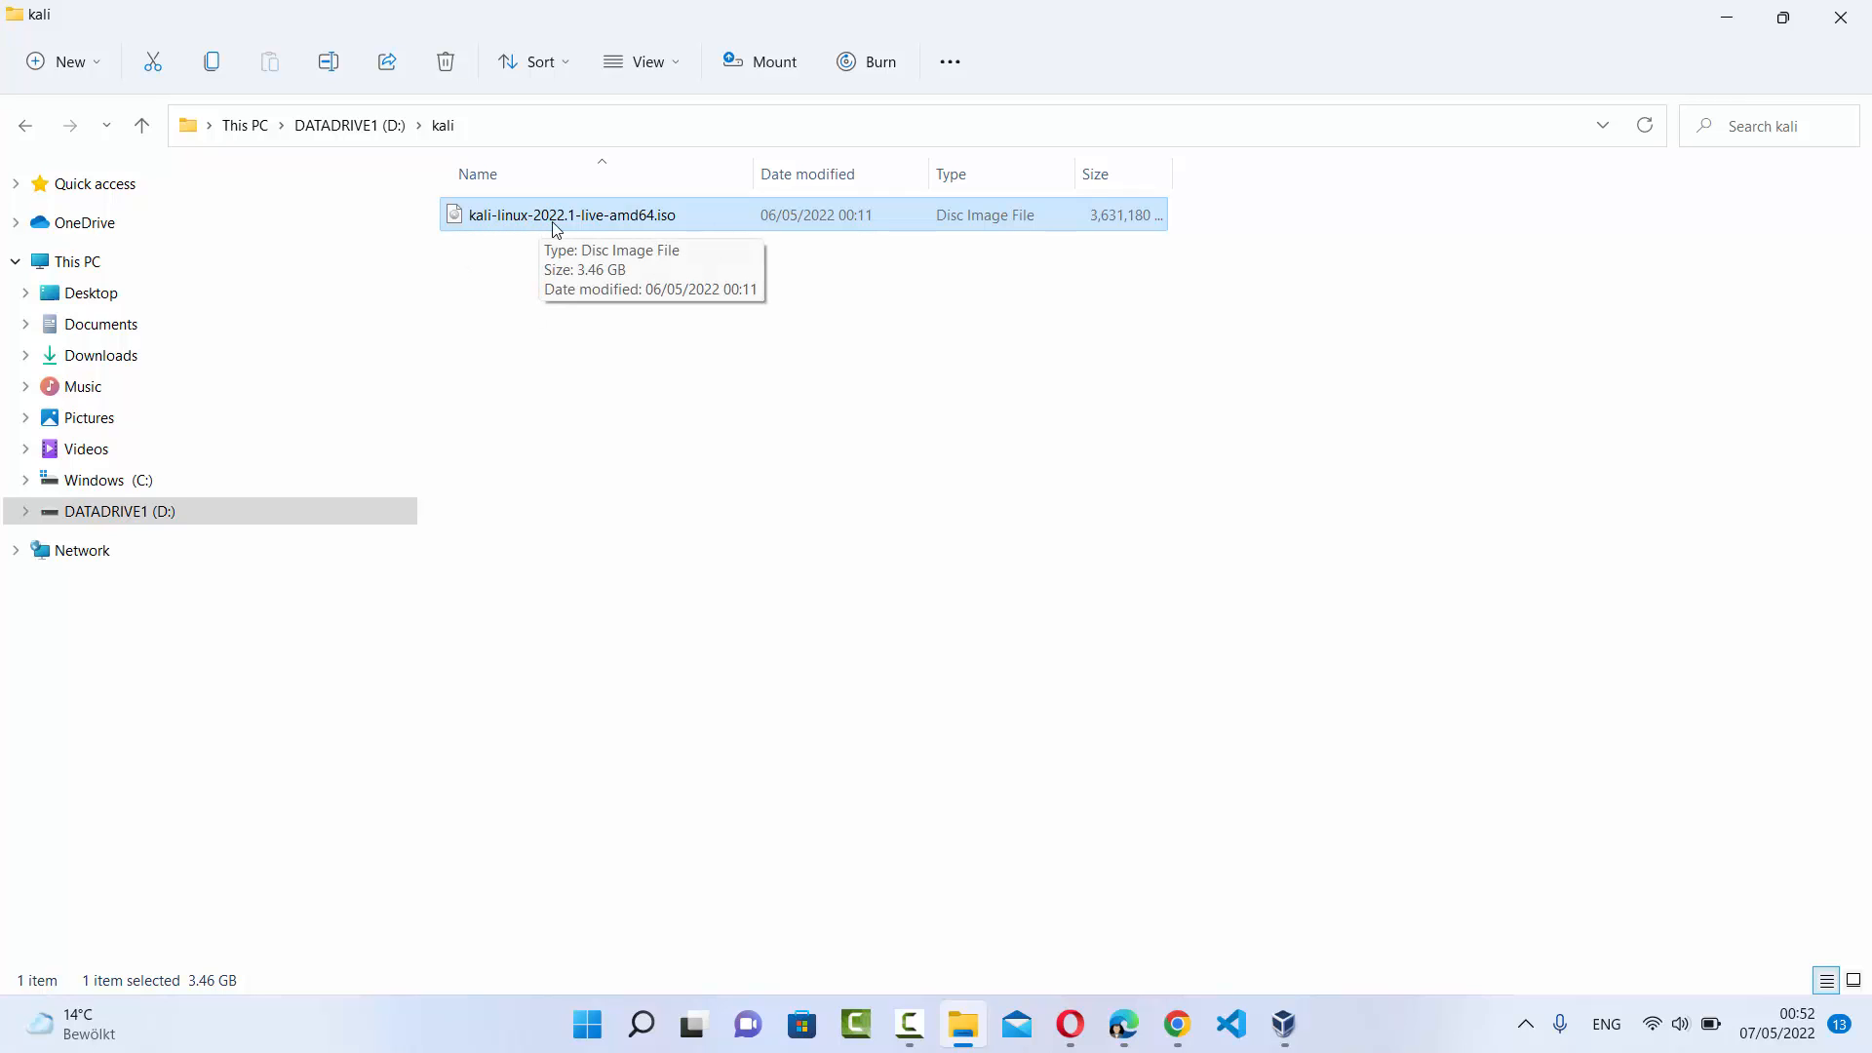
pyautogui.moveTo(612, 227)
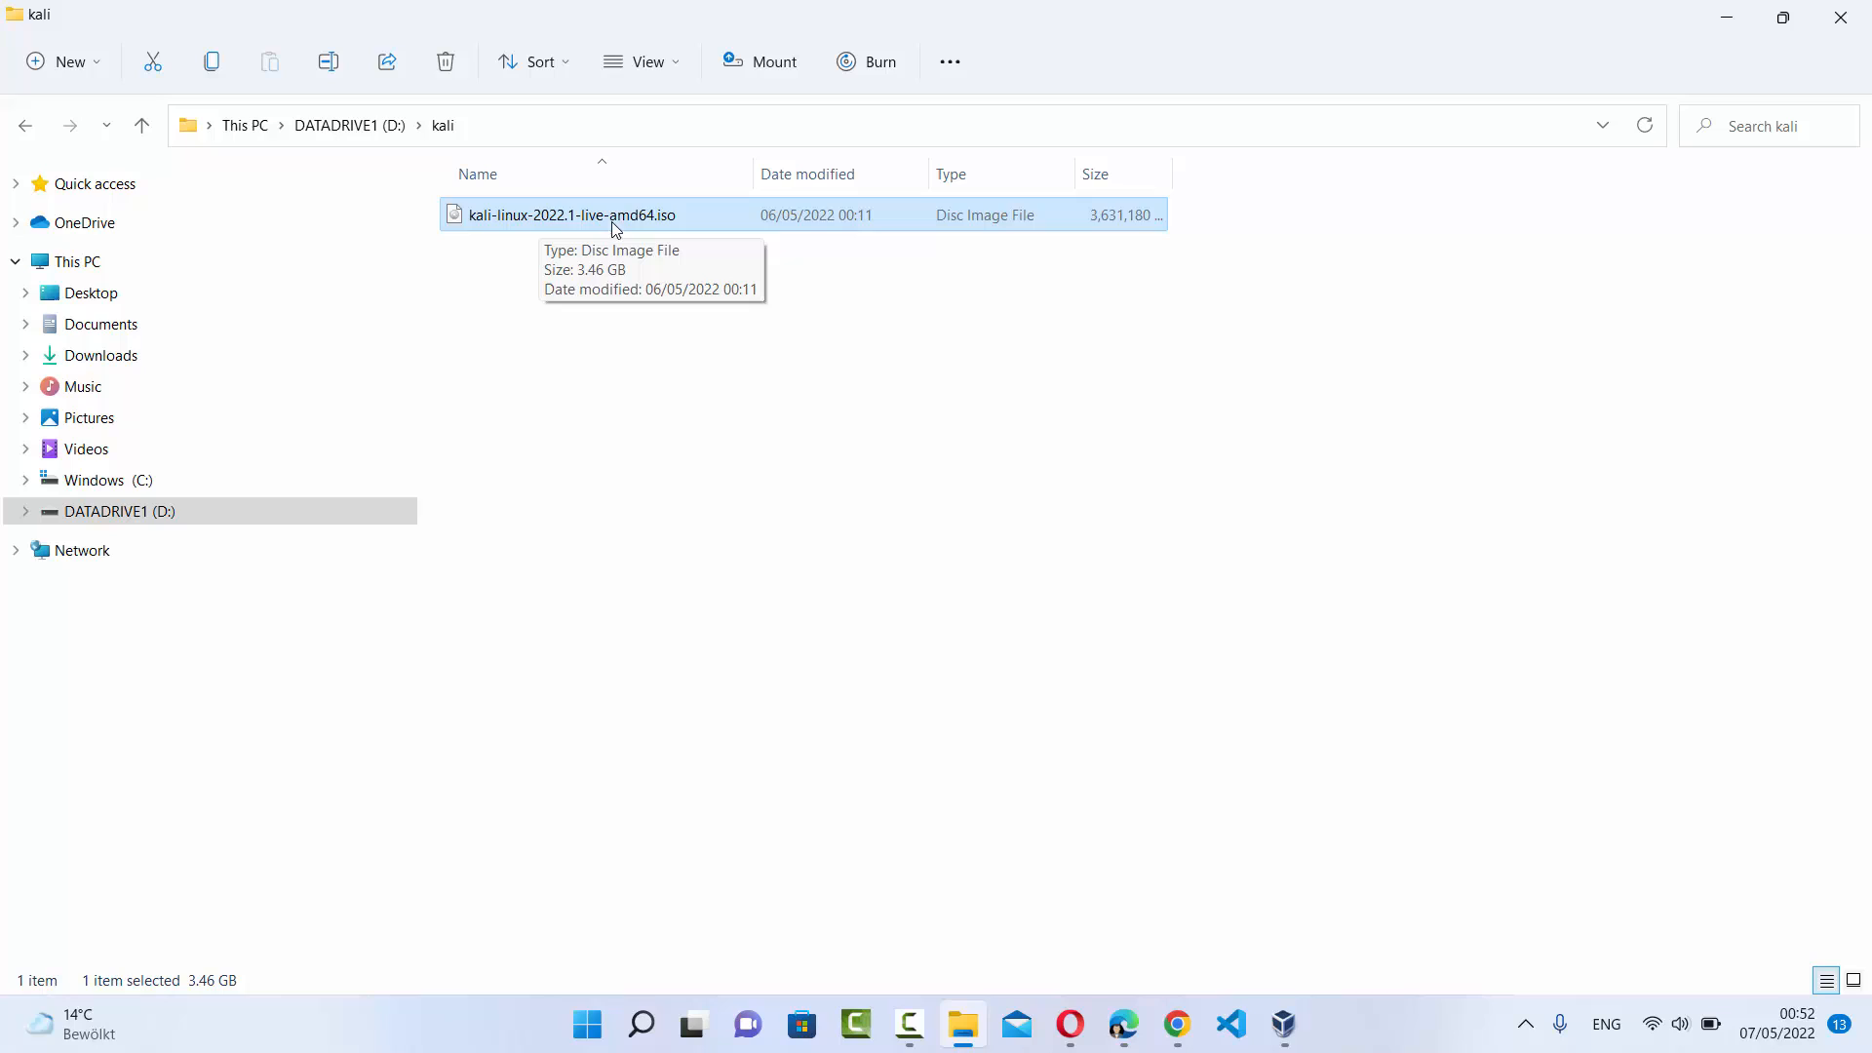
pyautogui.moveTo(661, 229)
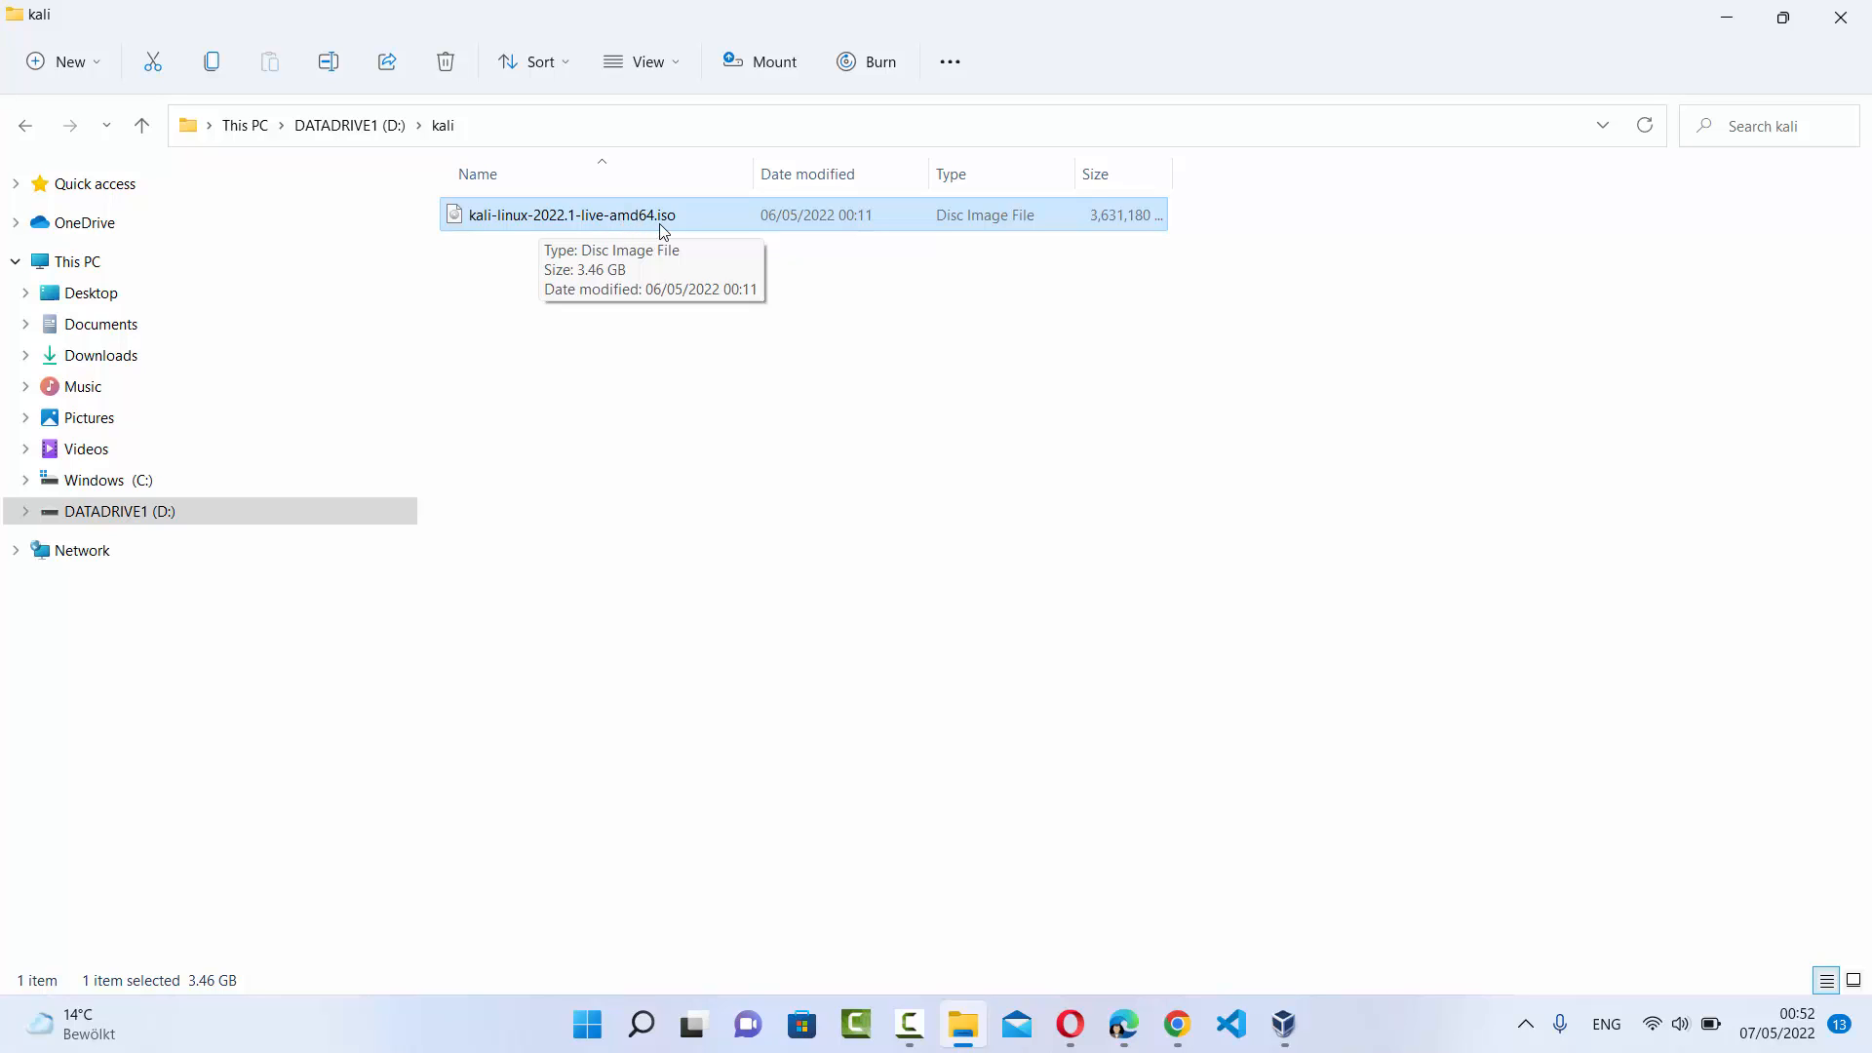